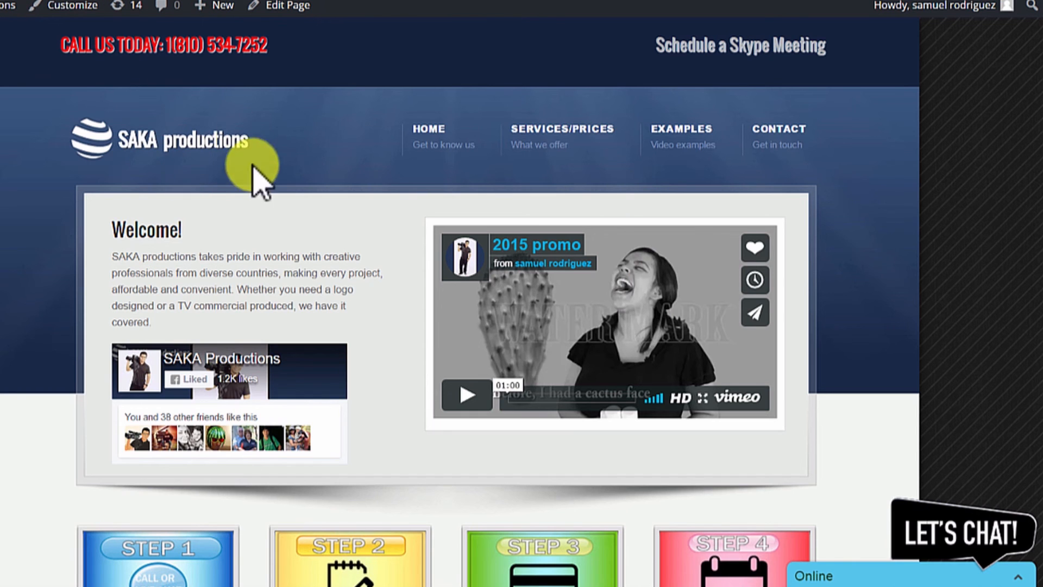
- Scroll the SAKA productions homepage, then open the LET'S CHAT bubble's live chat window
scroll("down", 3)
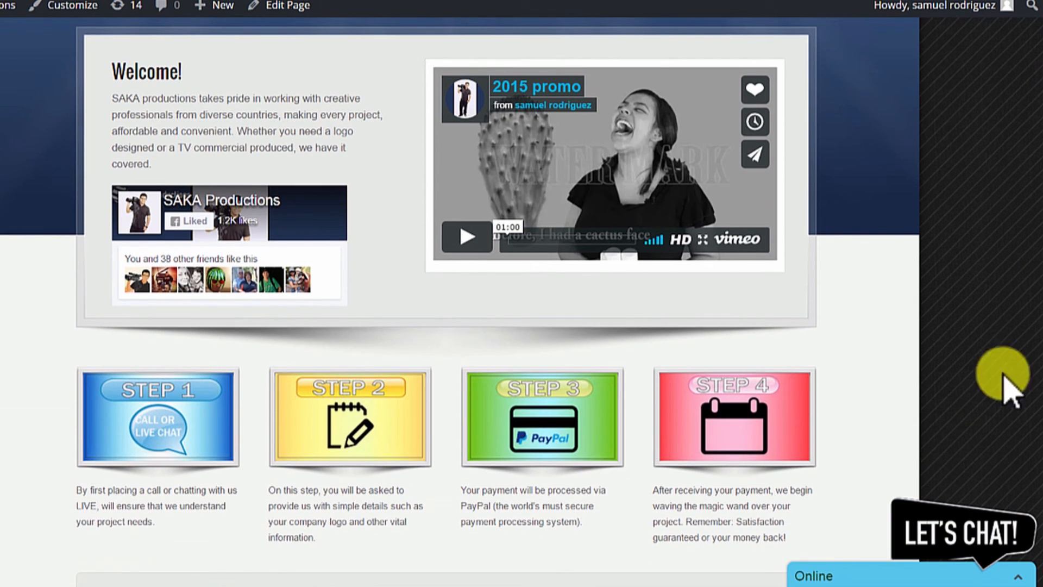
scroll("down", 3)
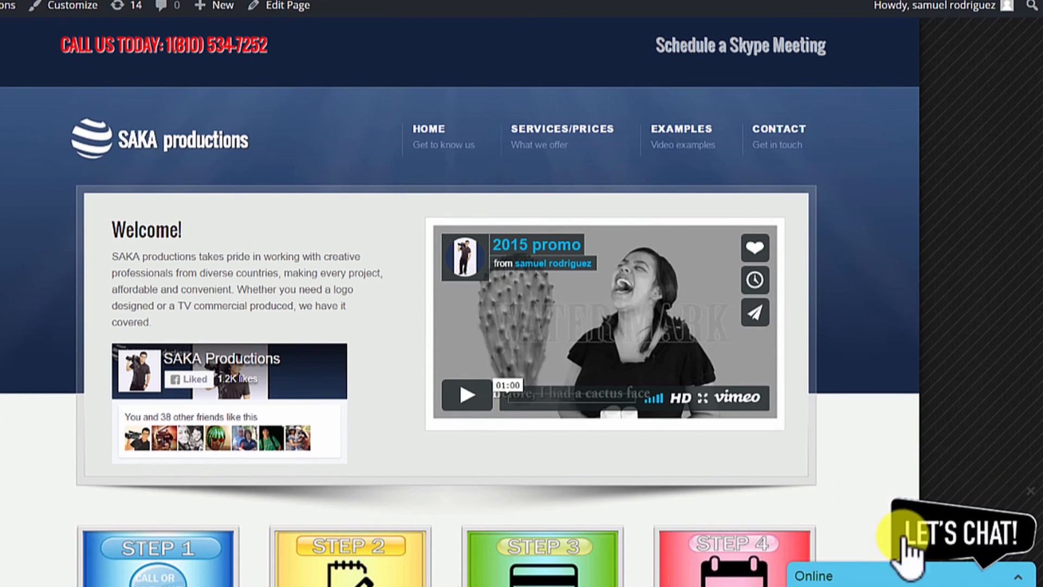
left_click(957, 532)
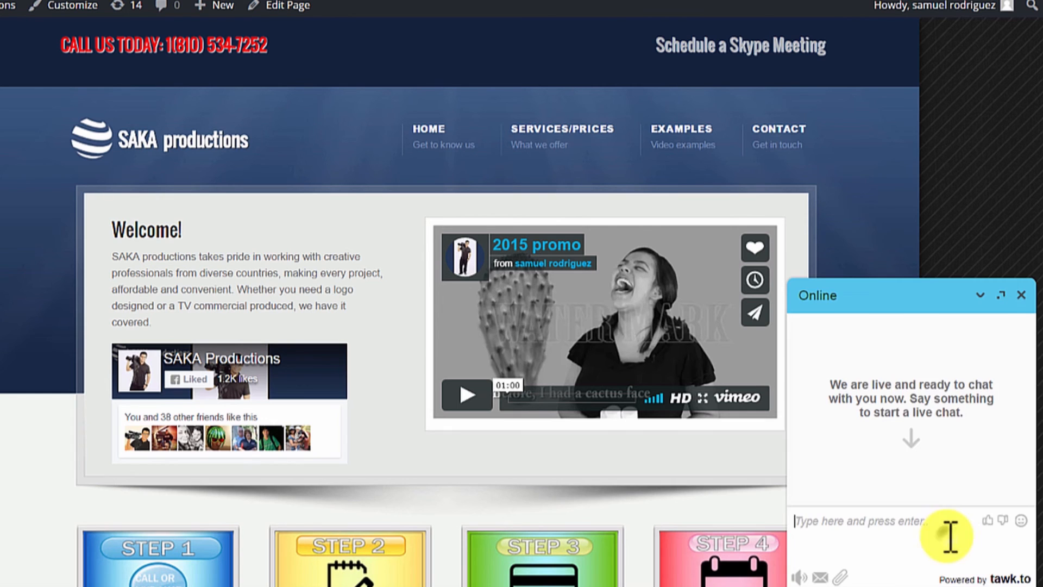
mouse_move(894, 304)
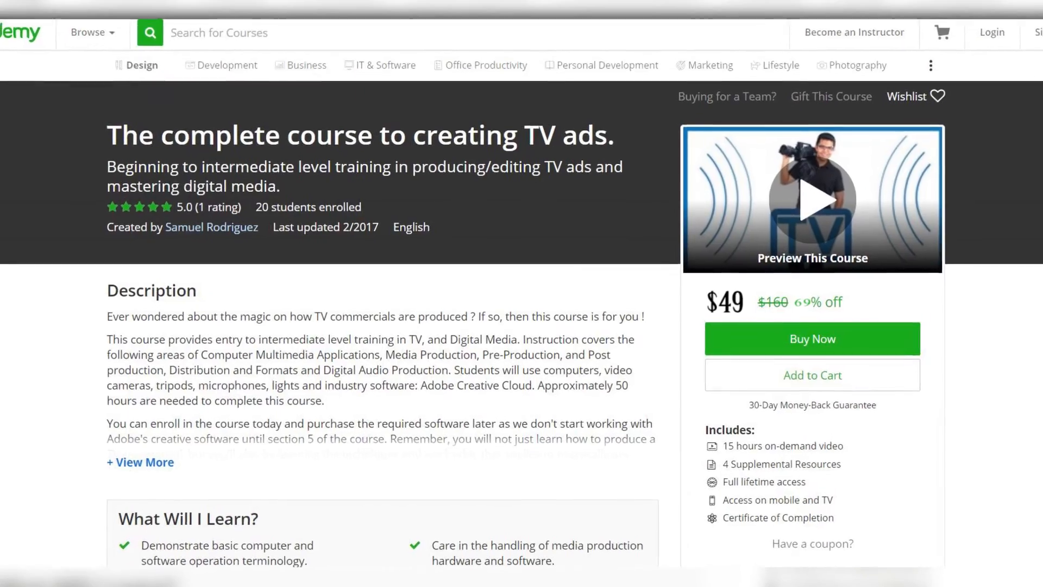
- Scroll through the Udemy TV-ads course page before returning to the SAKA productions site
scroll("down", 3)
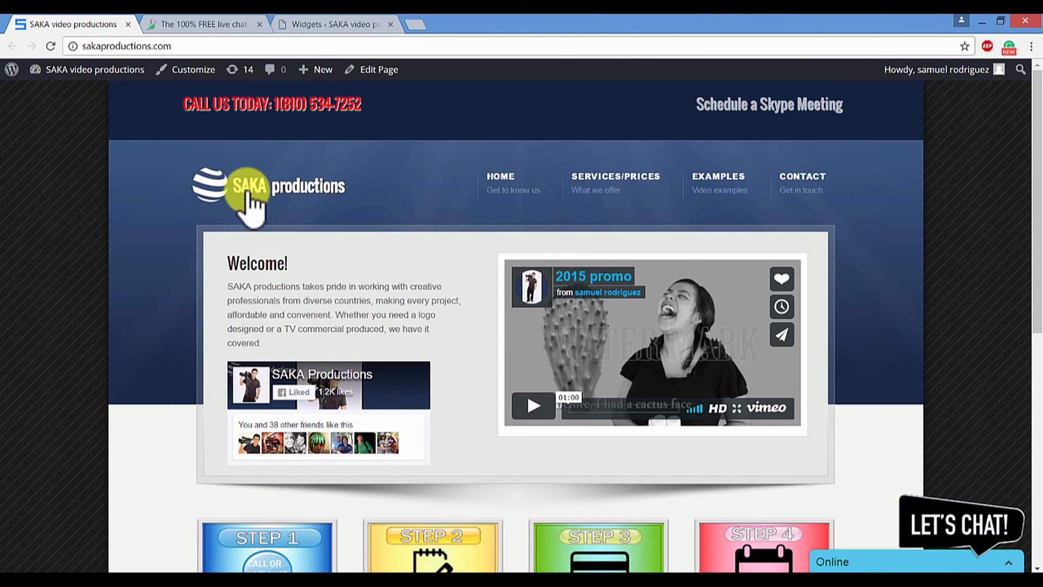
- Switch to the tawk.to site and scroll through its FAQ, then back to the top
left_click(203, 24)
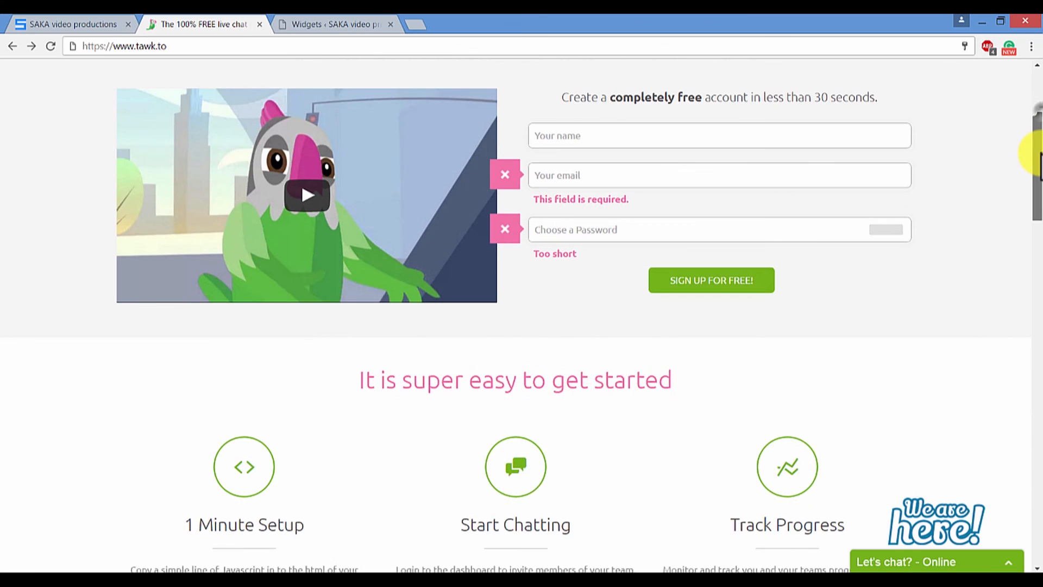
scroll("down", 3)
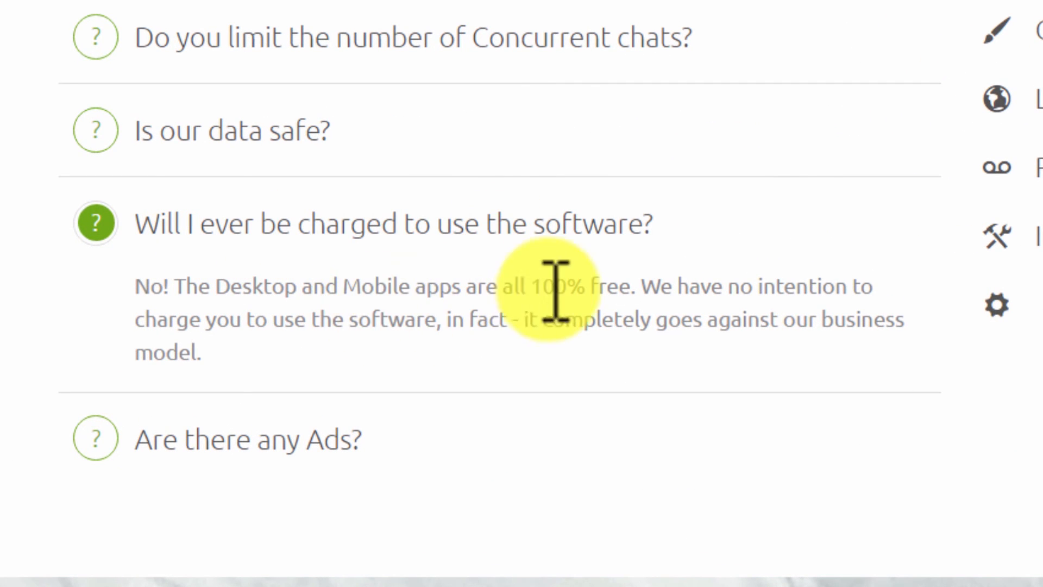
mouse_move(658, 292)
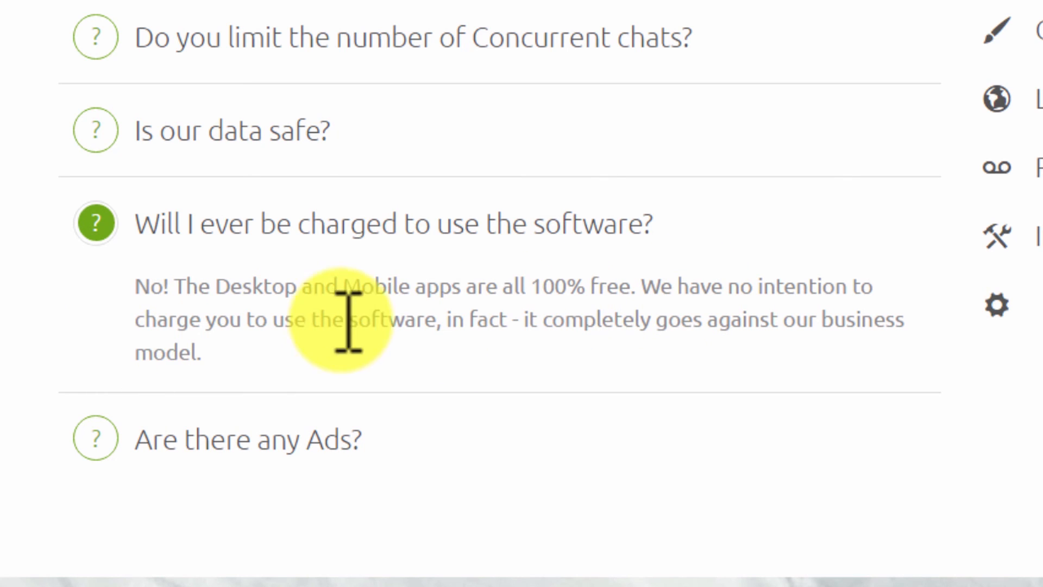
mouse_move(548, 332)
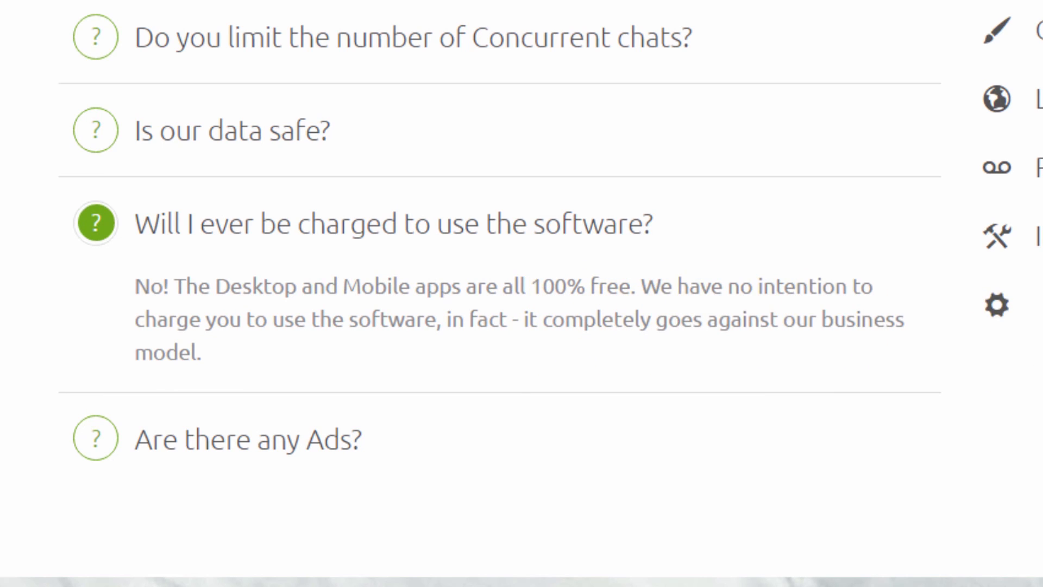
scroll("down", 3)
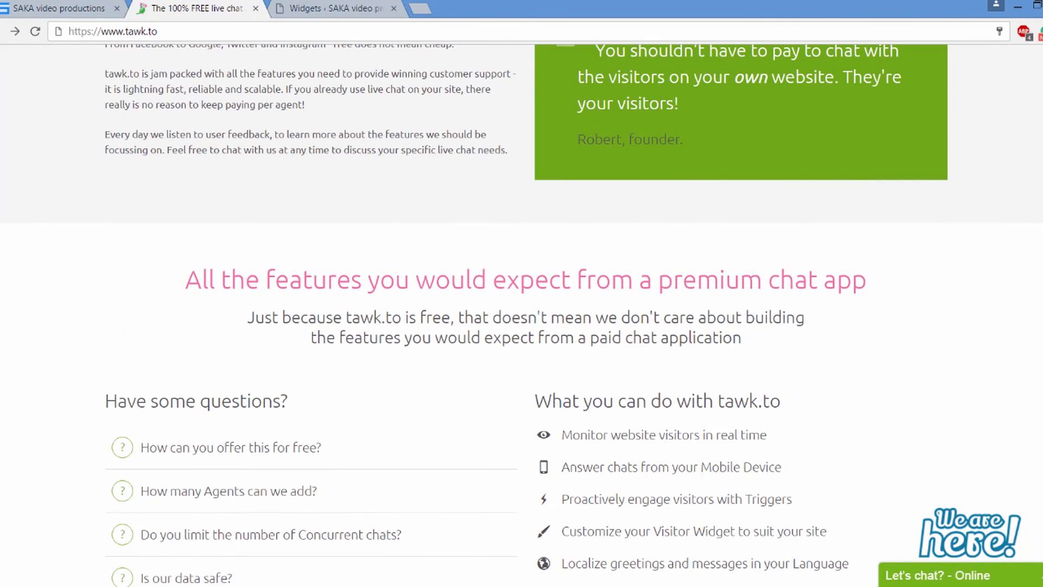
scroll("up", 3)
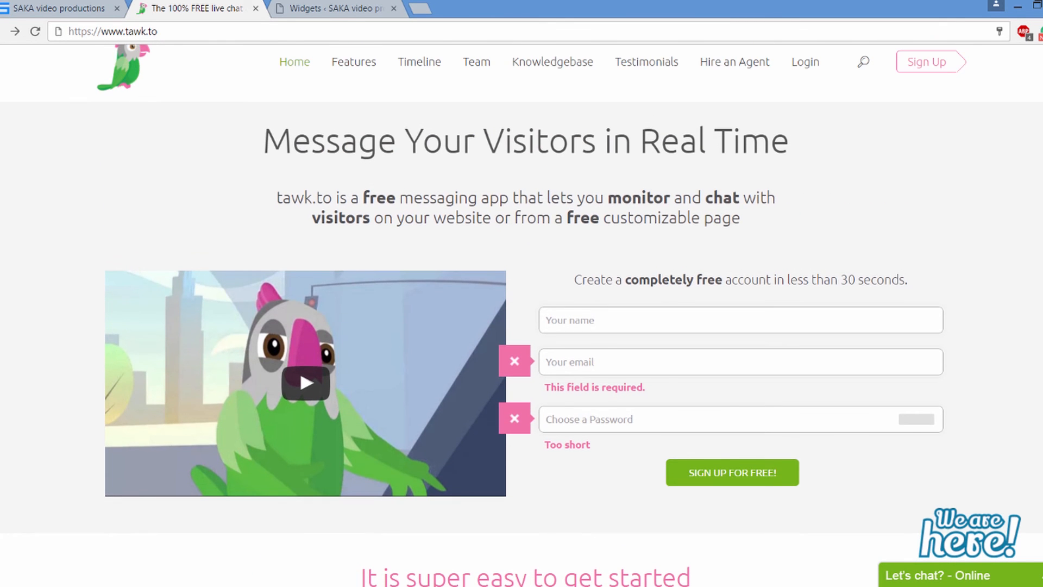
- Reach the tawk.to dashboard sign-in page through the header's Login link
scroll("down", 3)
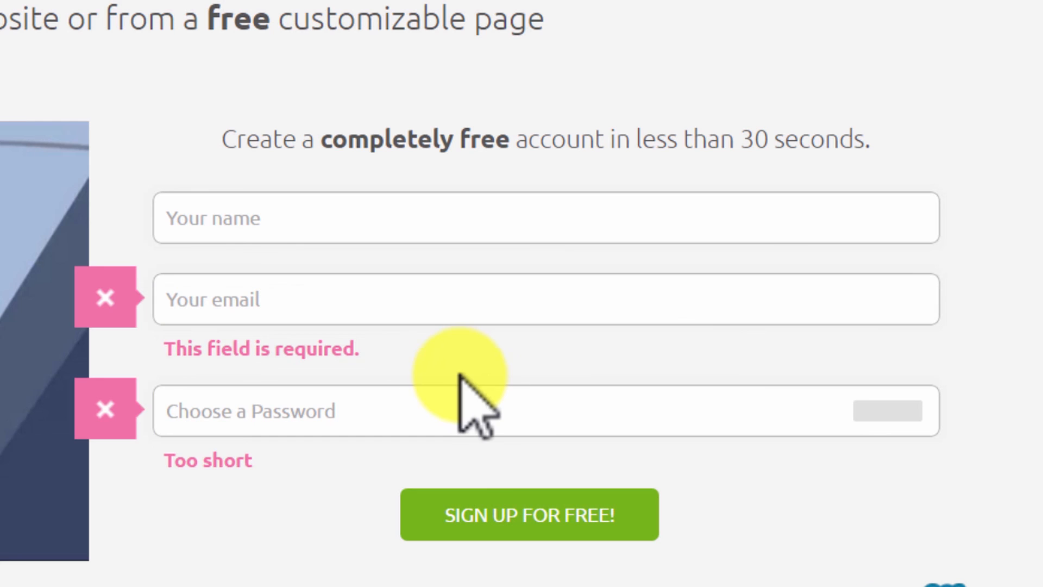
mouse_move(612, 207)
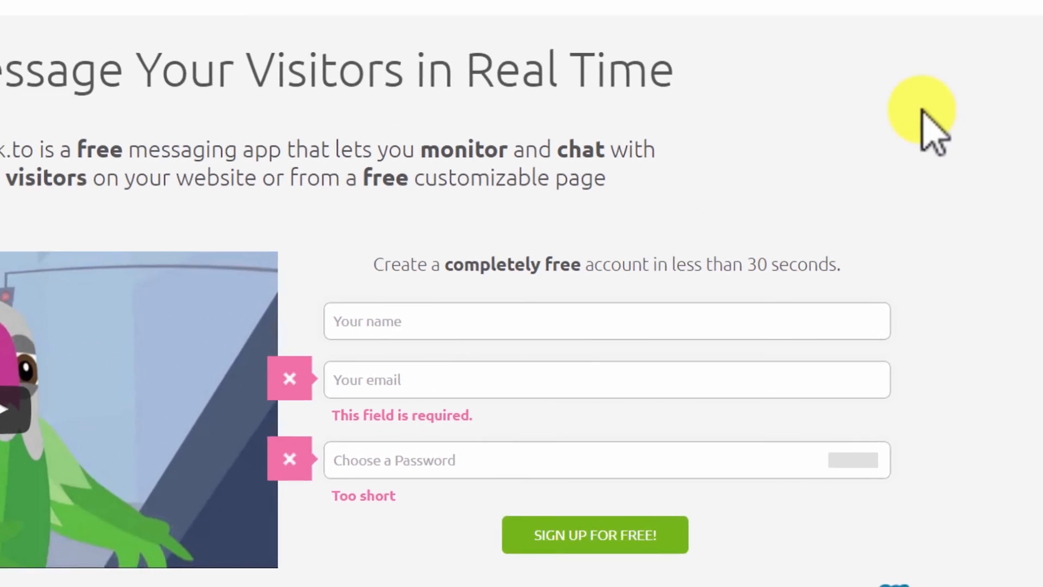
scroll("up", 3)
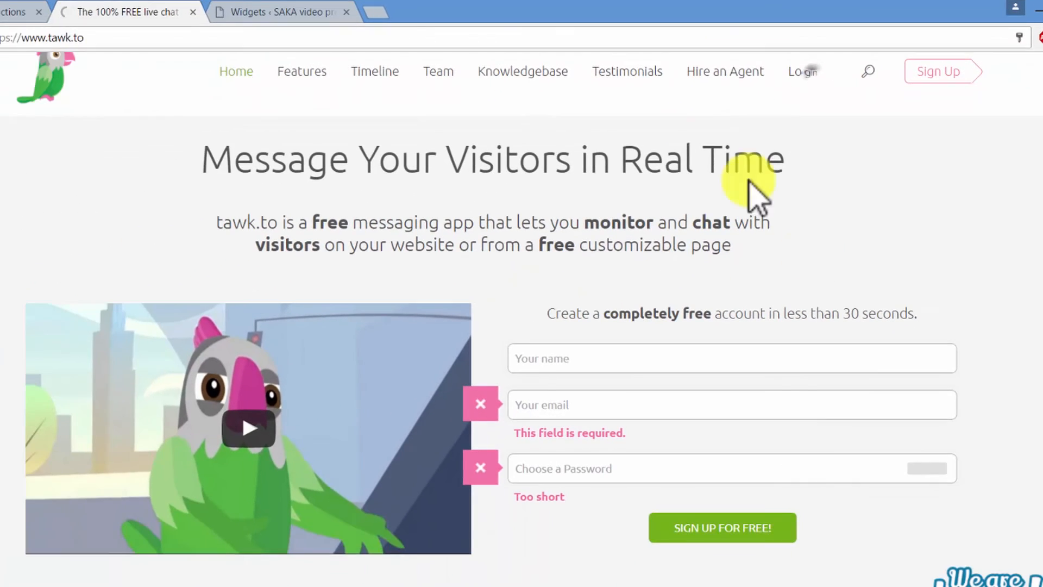
left_click(802, 72)
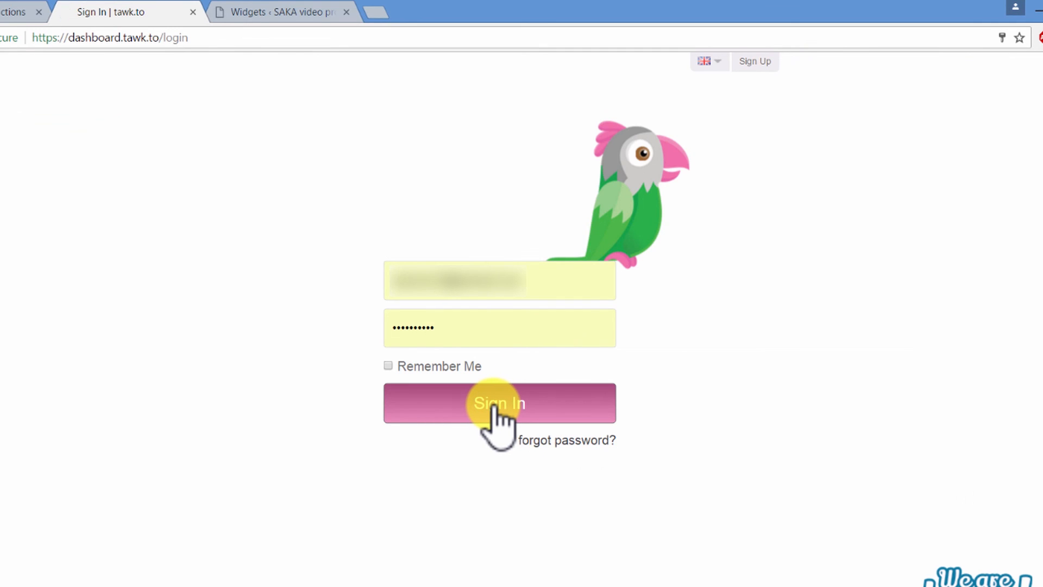
- Sign in and review the dashboard's visitor, visit, chat and sentiment stats
left_click(499, 402)
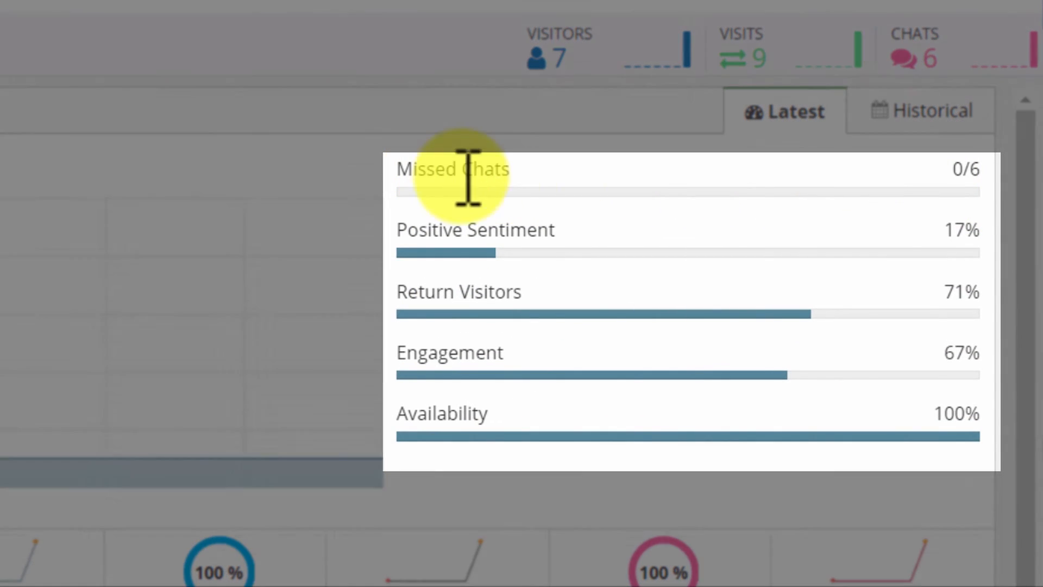
mouse_move(465, 266)
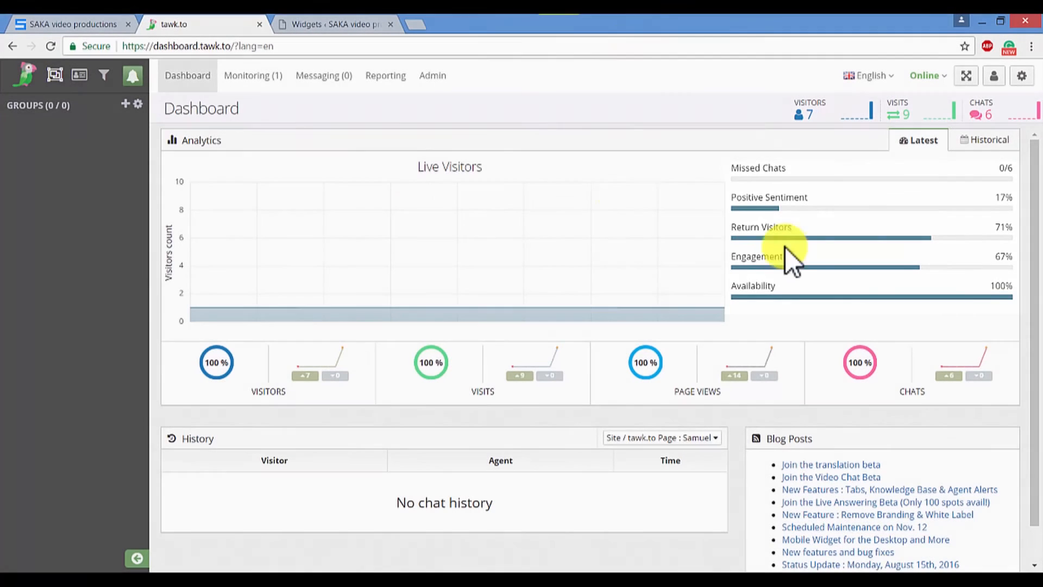
mouse_move(273, 382)
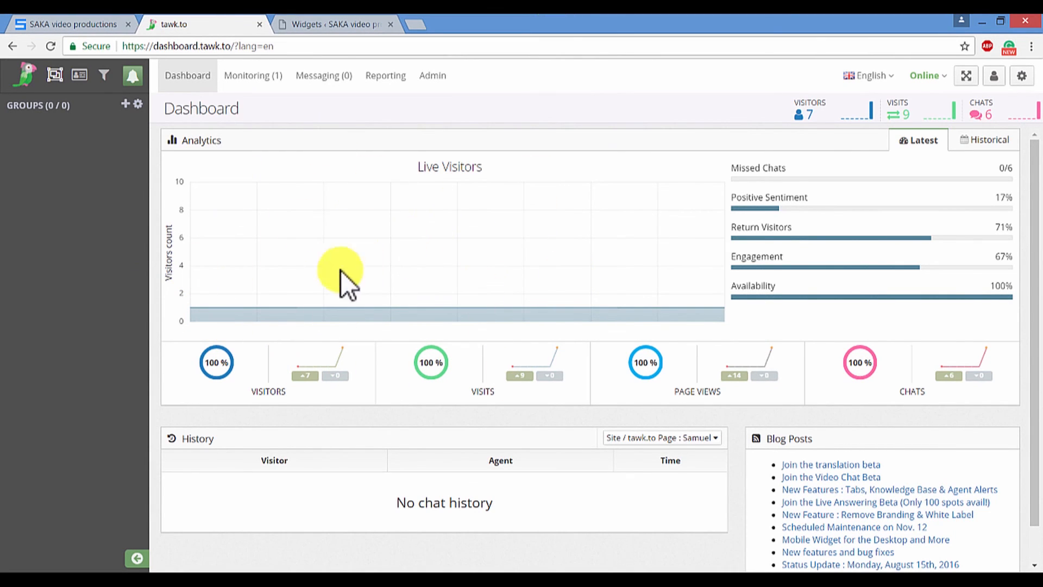
mouse_move(433, 317)
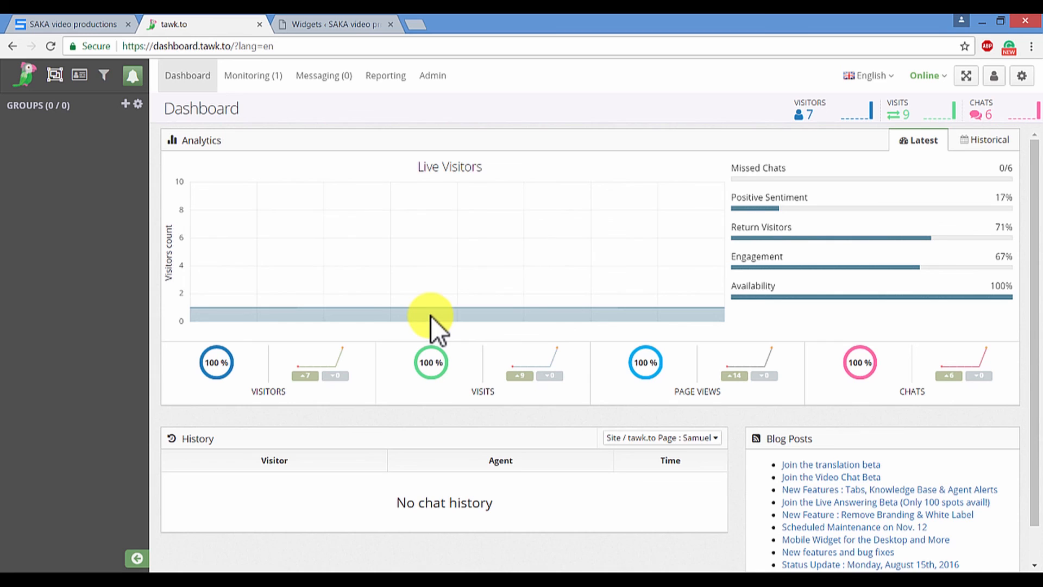
mouse_move(587, 272)
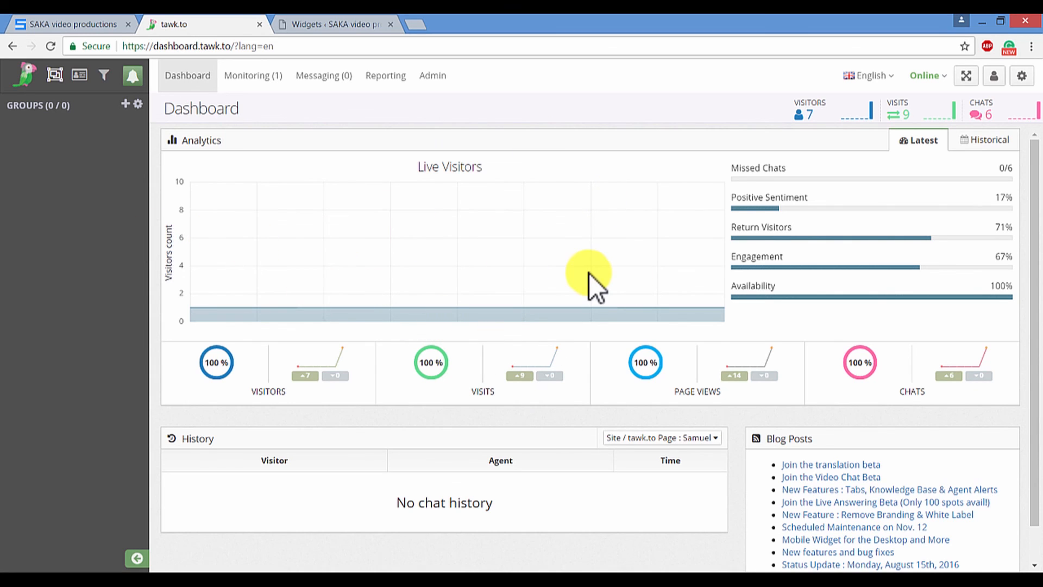
mouse_move(938, 359)
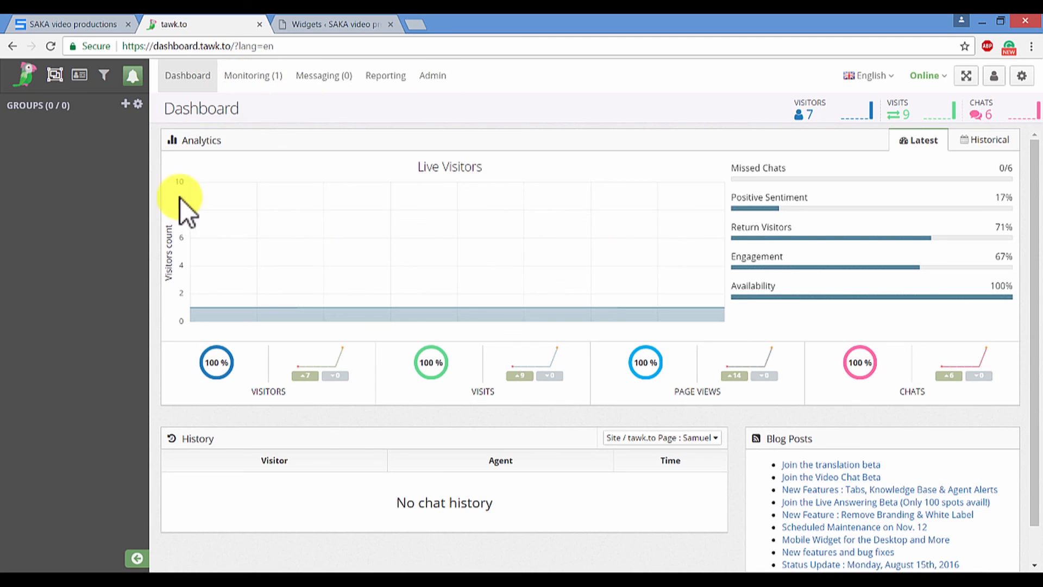
mouse_move(332, 107)
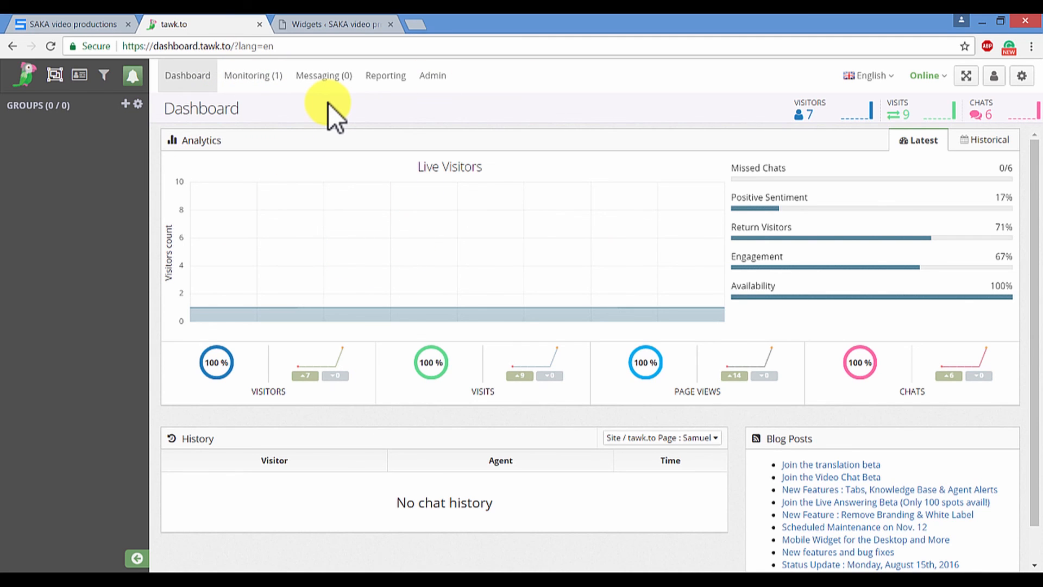
mouse_move(249, 75)
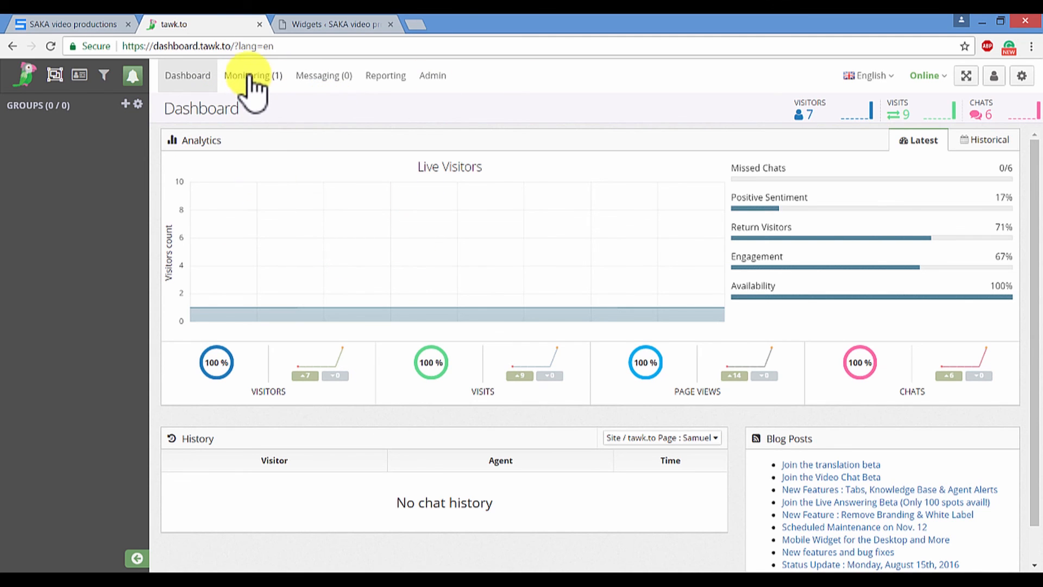
- Check the active visitor under Monitoring and preview the SAKA video productions page
left_click(246, 75)
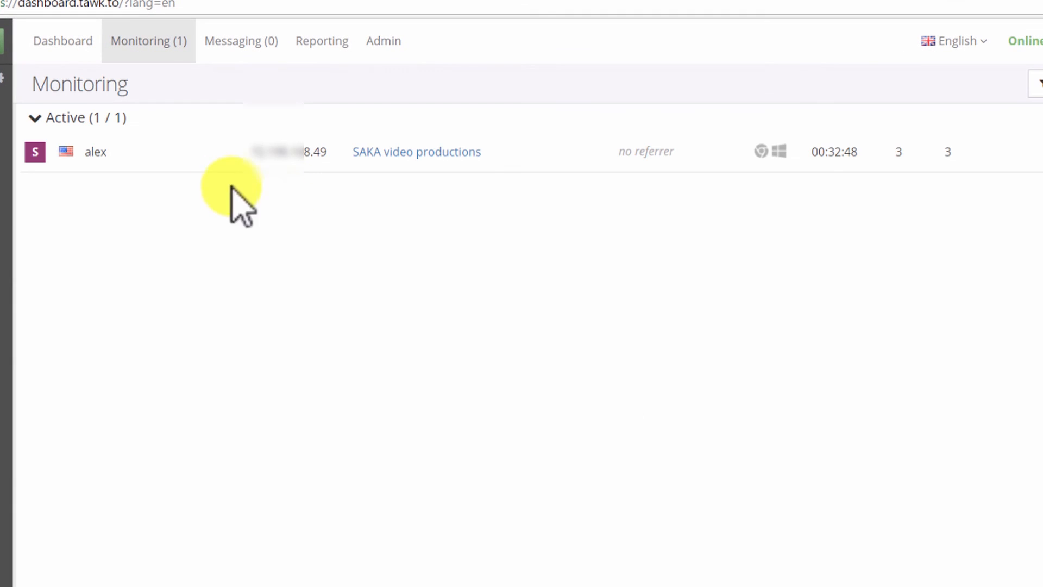
mouse_move(845, 207)
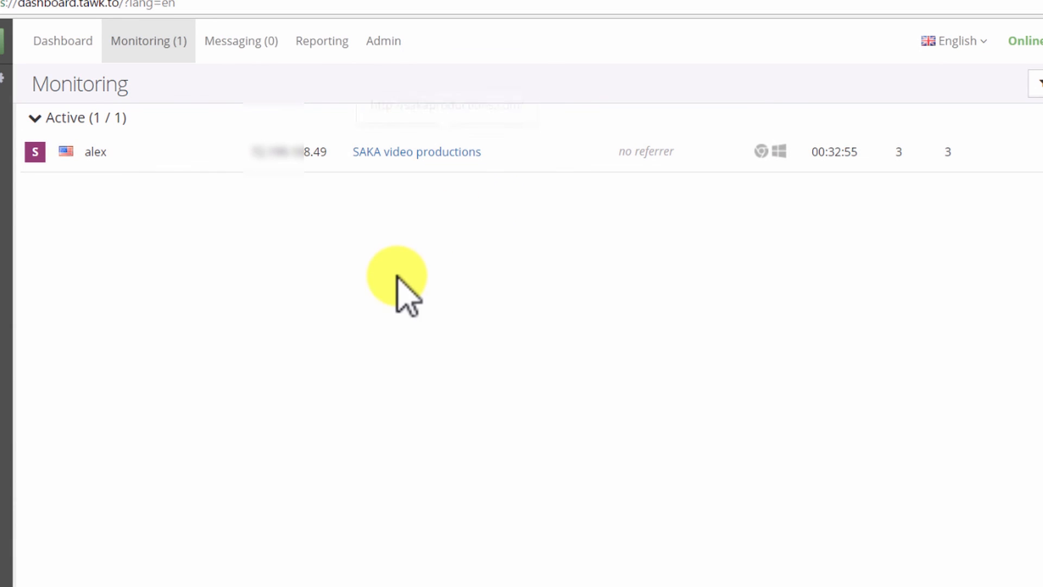
mouse_move(279, 159)
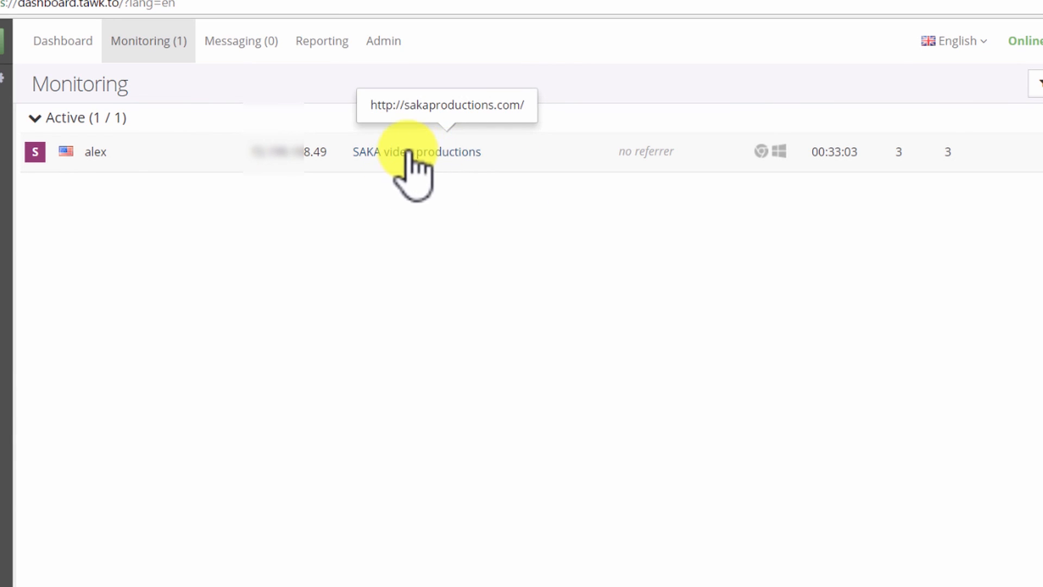
left_click(417, 151)
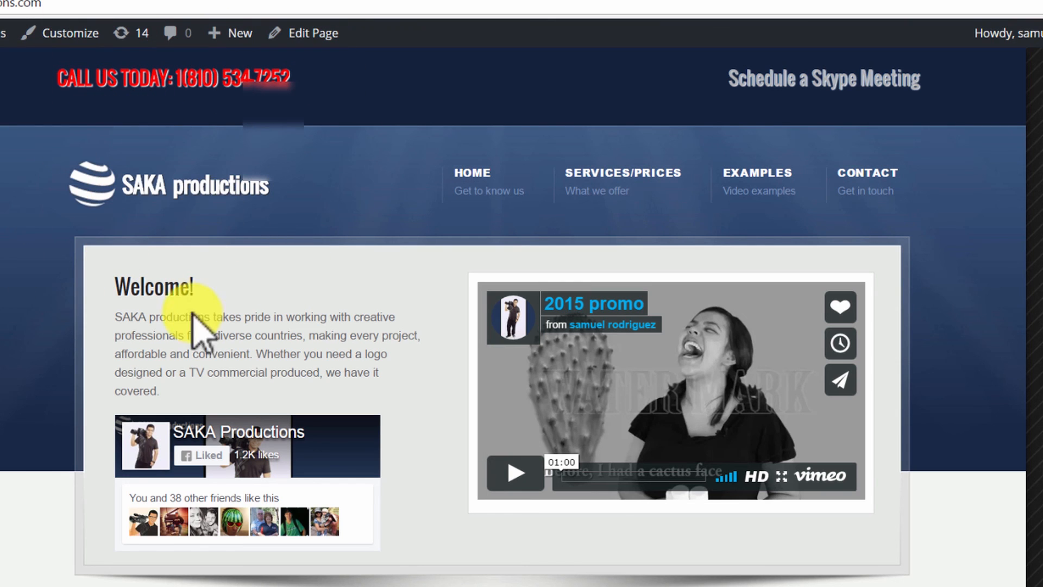
mouse_move(10, 266)
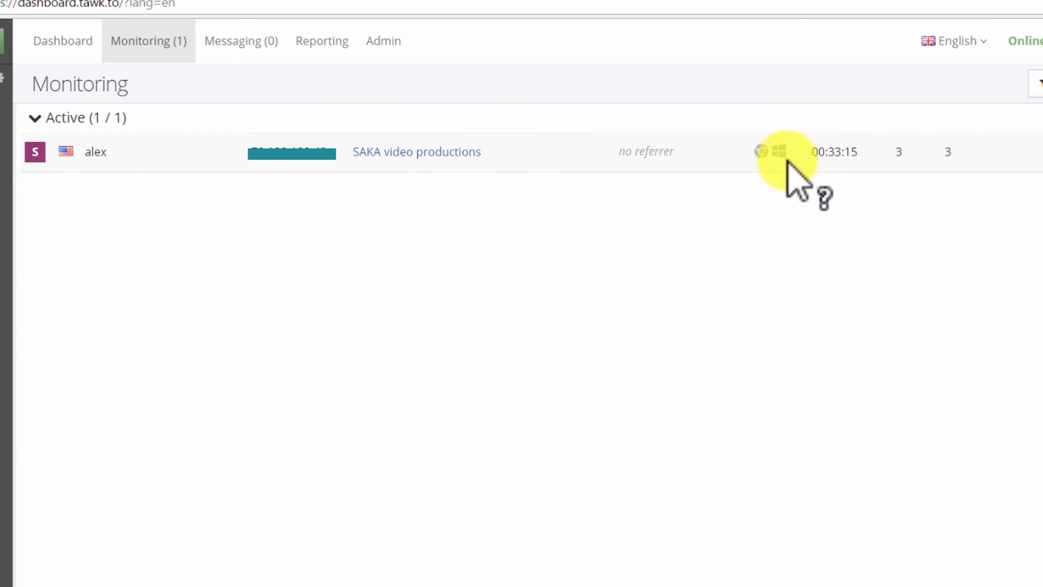
mouse_move(830, 258)
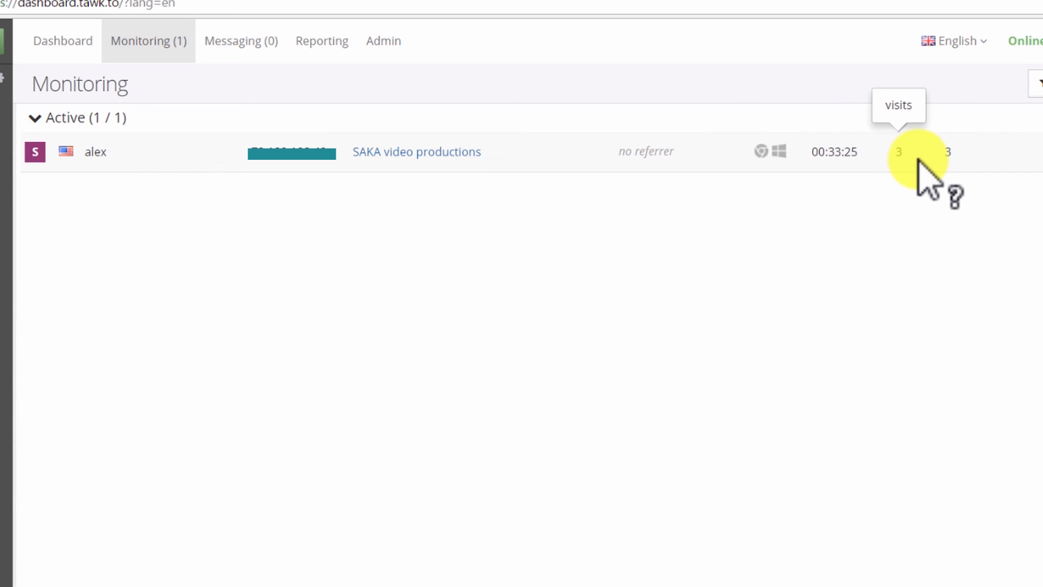
mouse_move(947, 160)
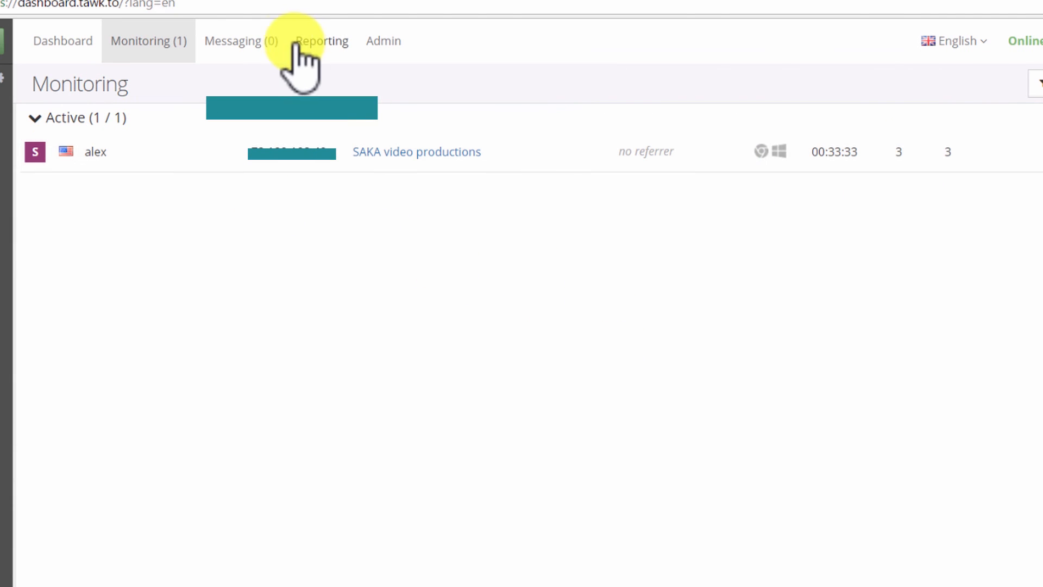
- Open Messaging and show the SAKA productions property's closed chat conversations
left_click(241, 41)
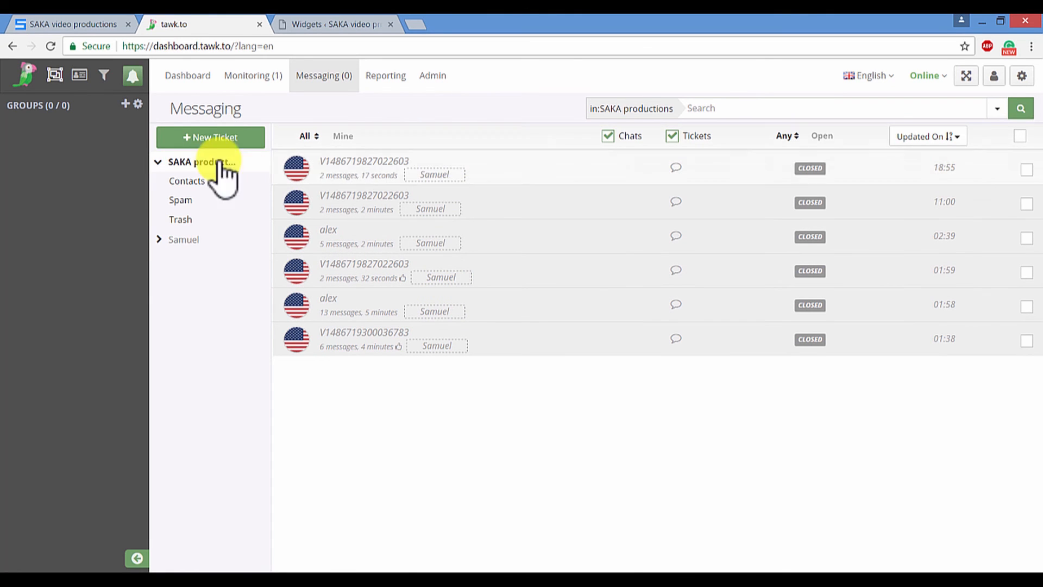
left_click(385, 75)
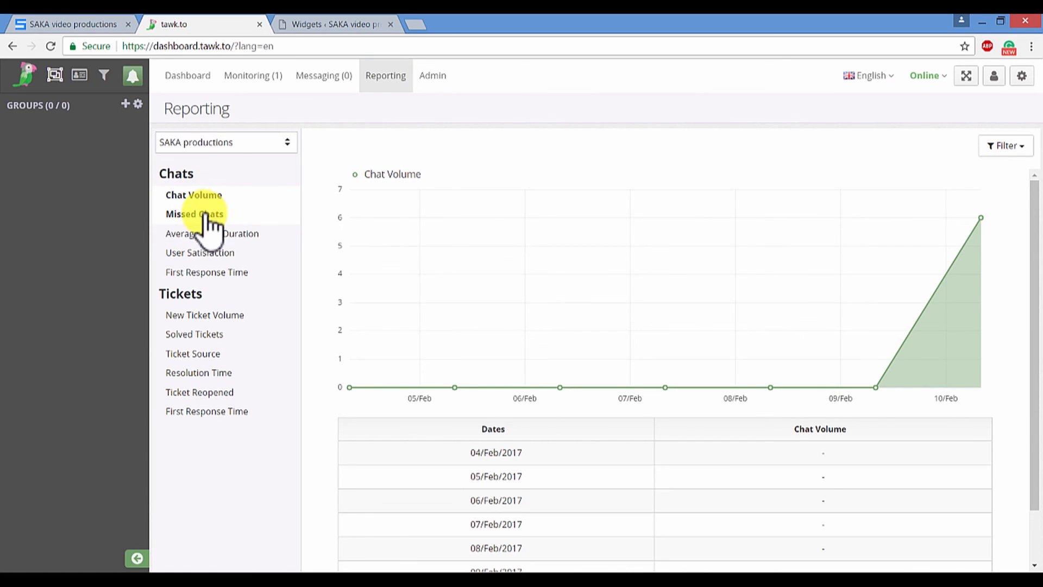
- Browse the Missed Chats, New Ticket Volume, Ticket Source and Ticket Reopened reports
left_click(195, 214)
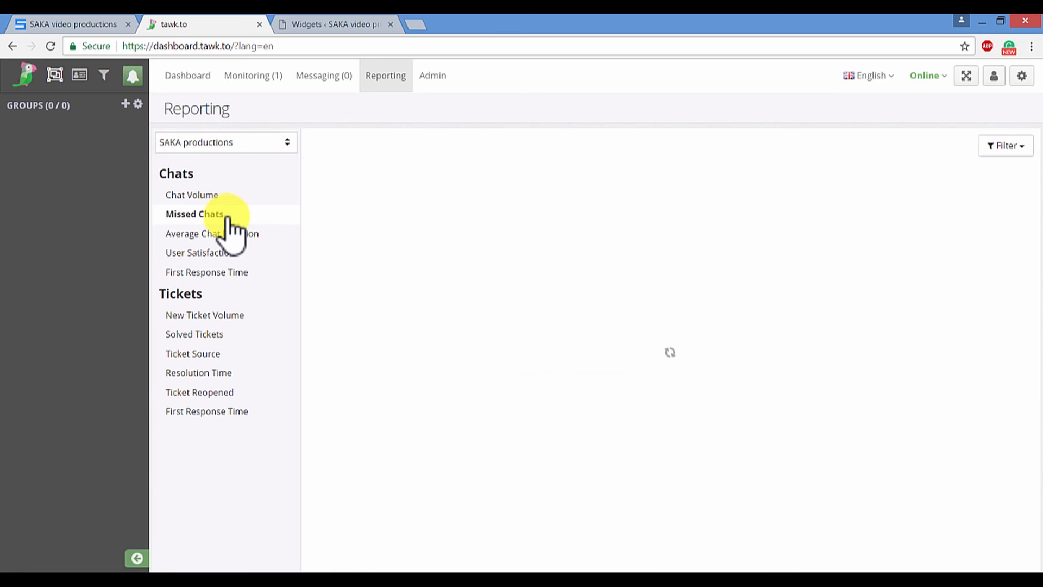
left_click(204, 315)
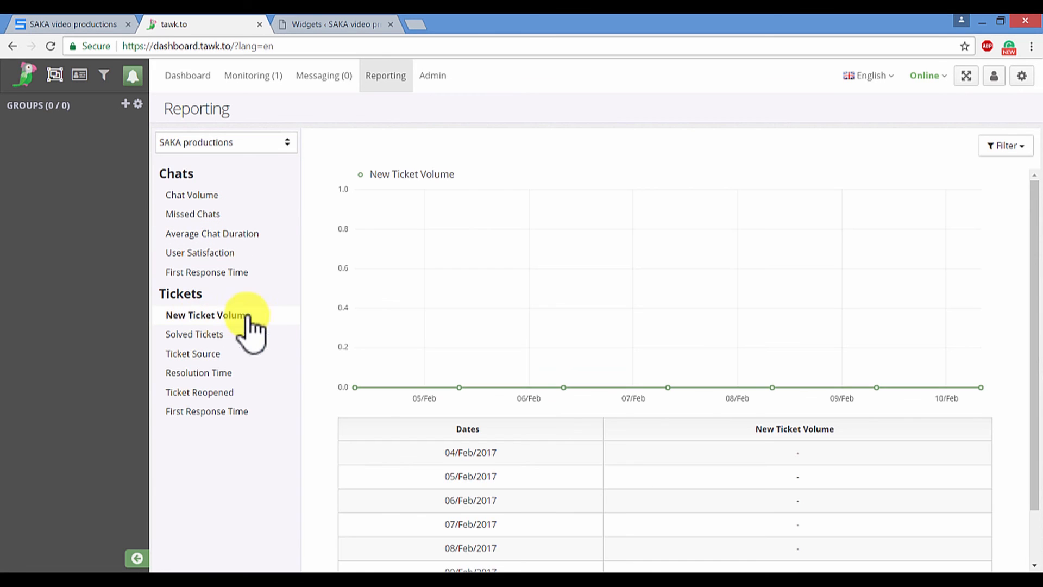
left_click(195, 353)
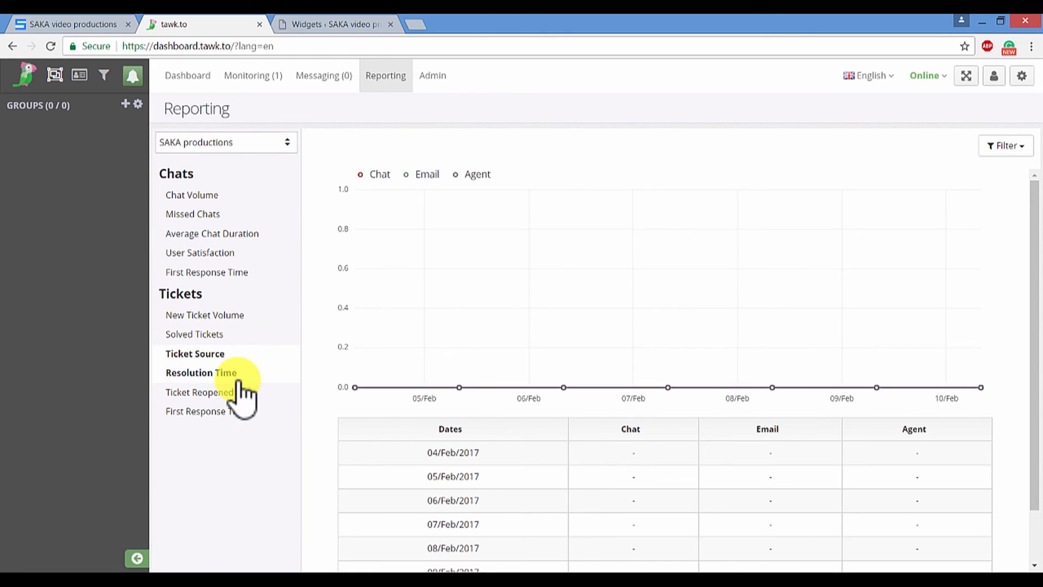
left_click(201, 392)
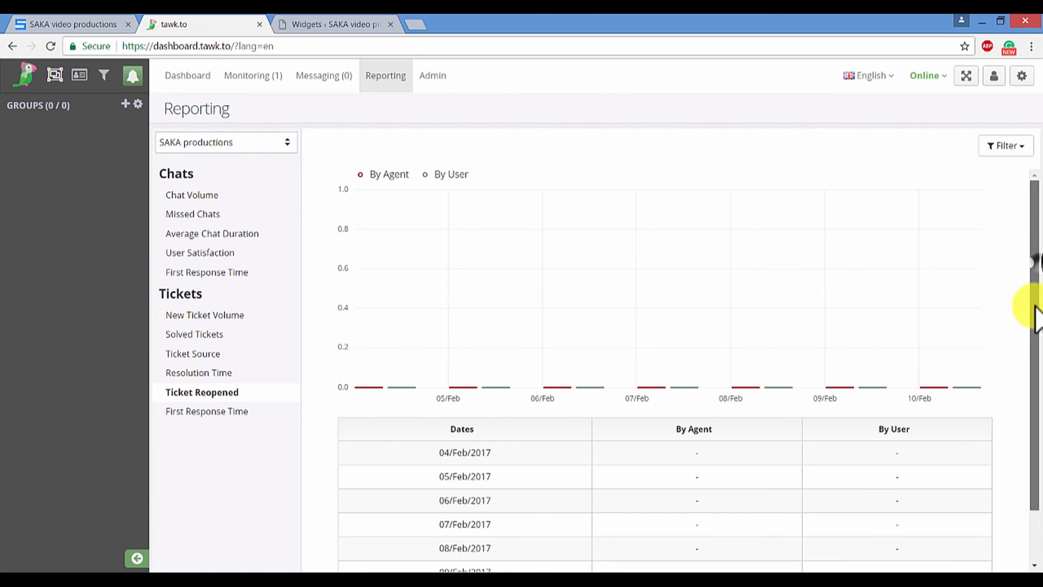
mouse_move(419, 230)
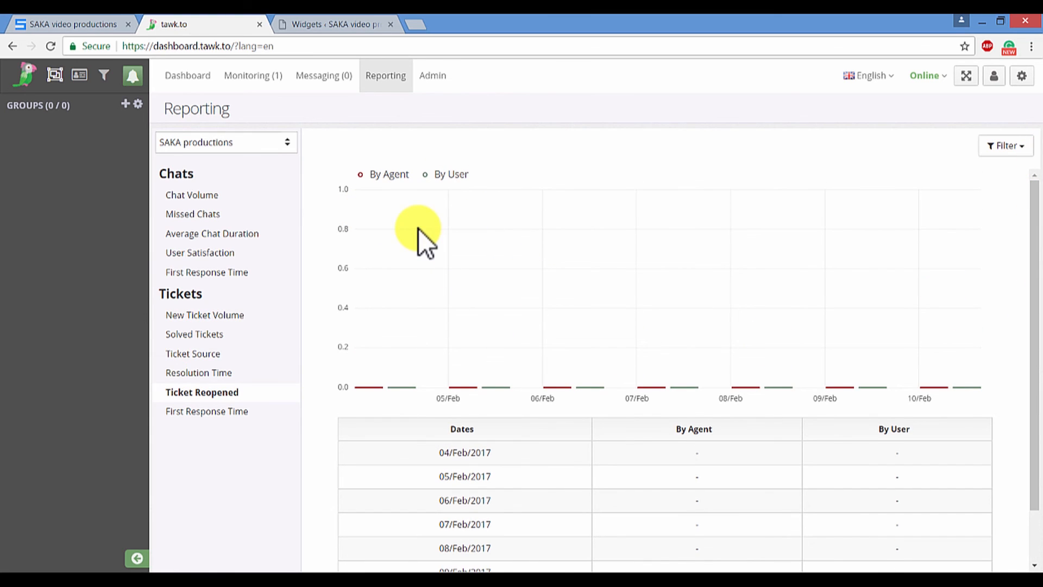
mouse_move(495, 156)
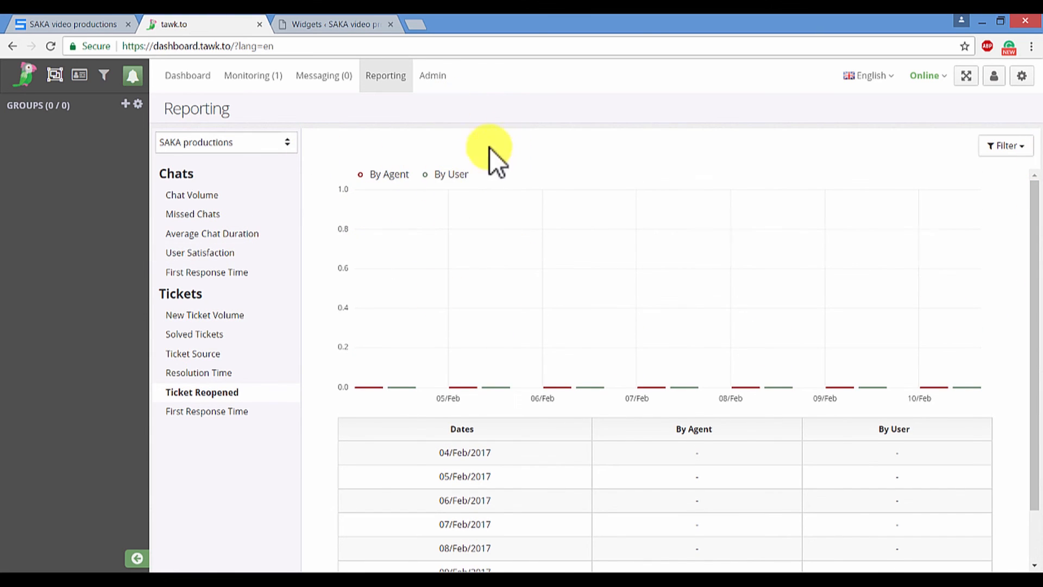
left_click(432, 75)
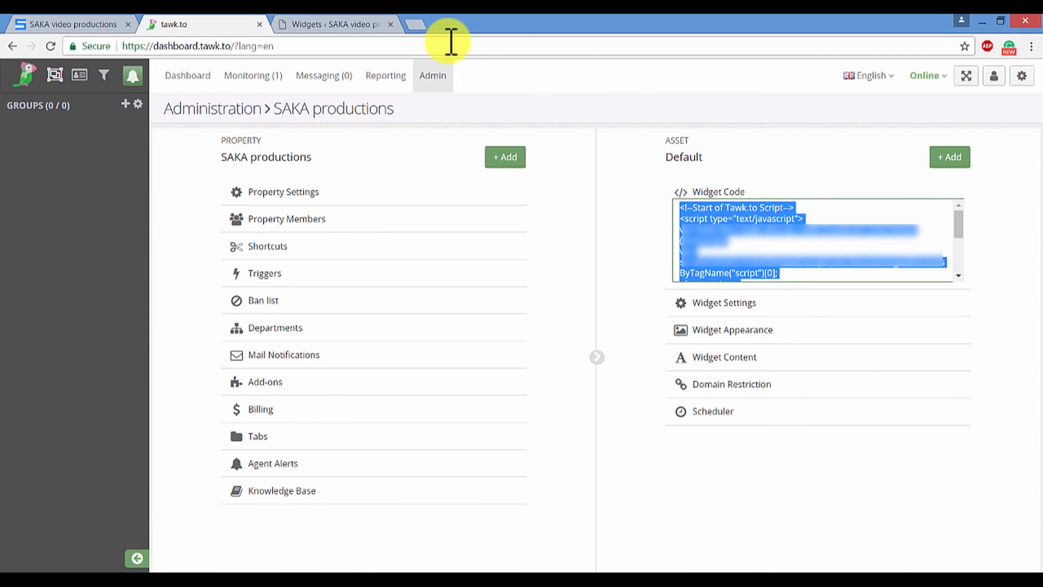
mouse_move(788, 282)
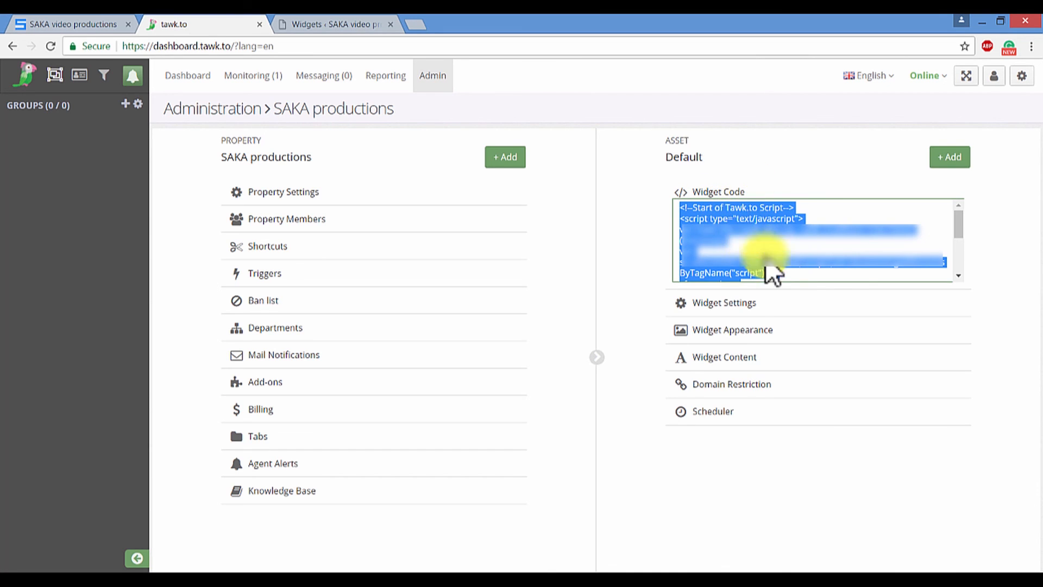
- Copy the tawk.to Widget Code from Administration and switch to the SAKA video productions tab
left_click(70, 24)
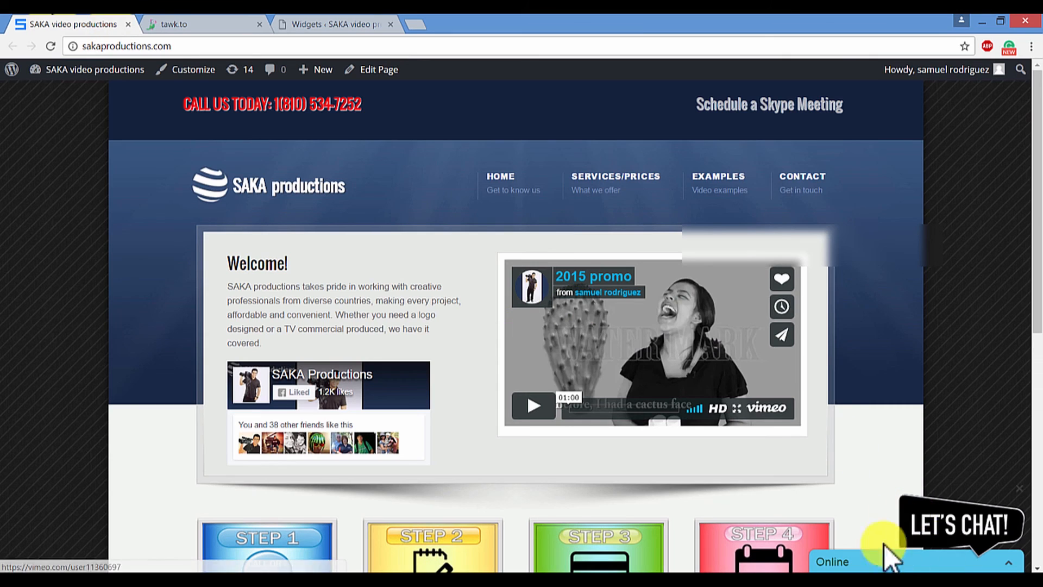
left_click(202, 23)
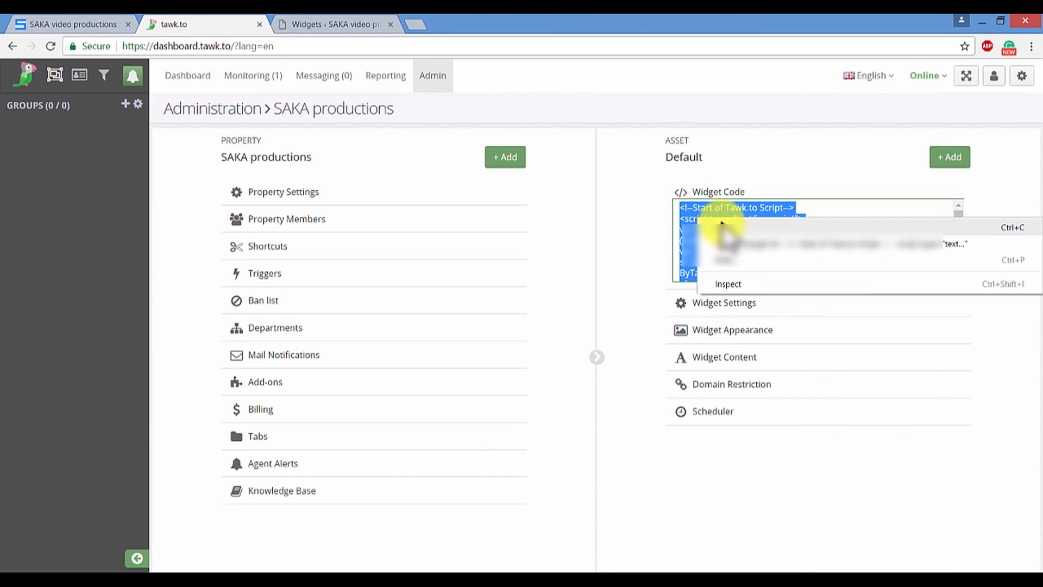
left_click(66, 23)
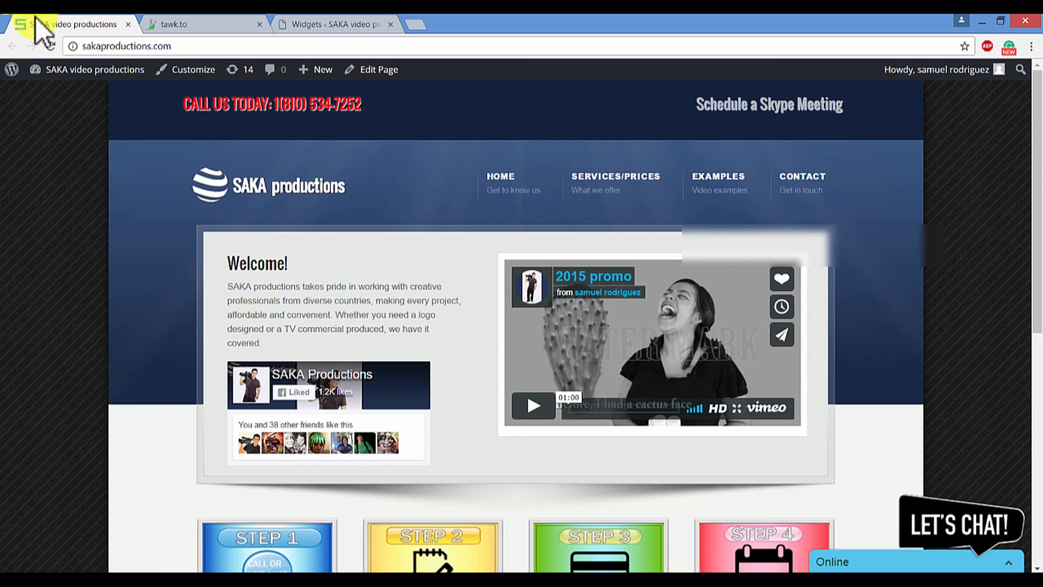
left_click(95, 69)
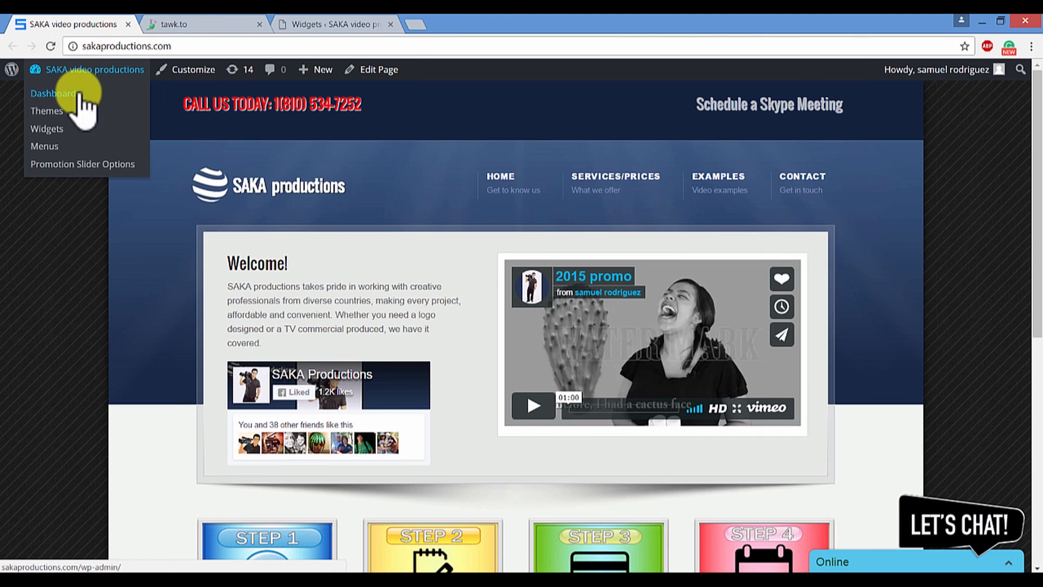
- Open the WordPress admin dashboard to reach Widgets for pasting the tawk.to code
left_click(270, 184)
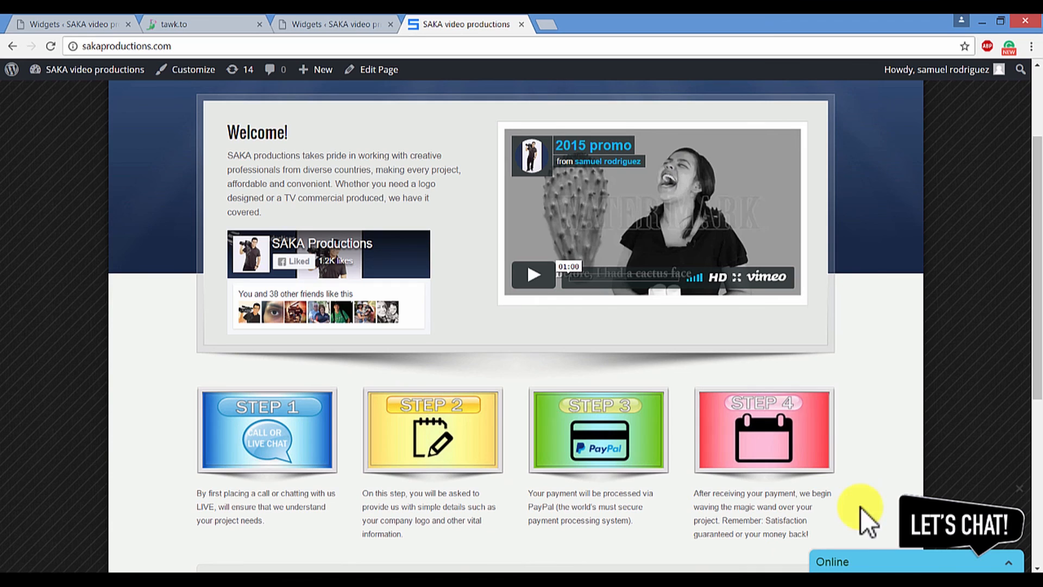
left_click(203, 24)
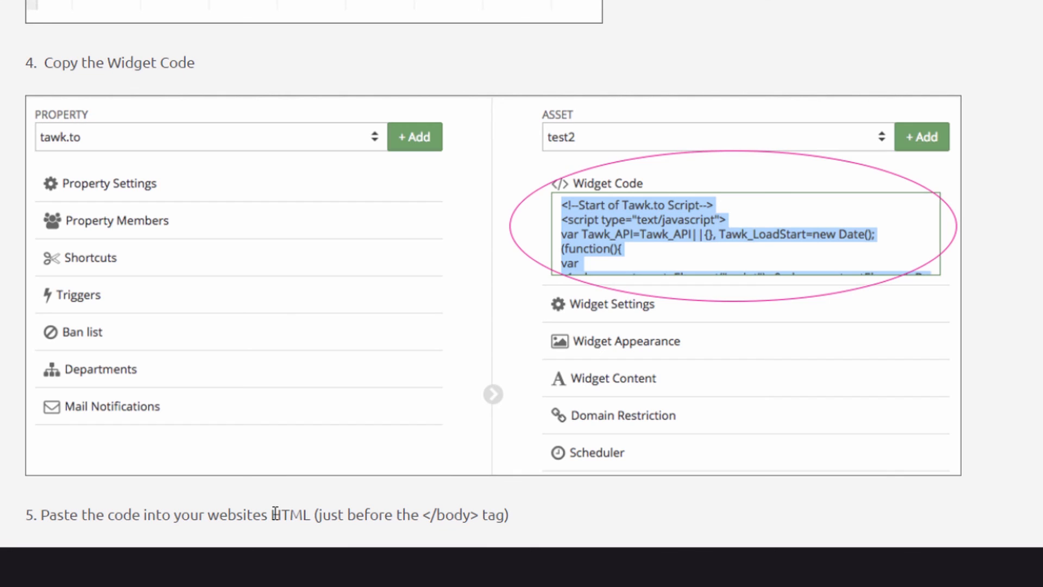
- Review the install instructions for pasting the widget code before </body>, then return to tawk.to
double_click(288, 514)
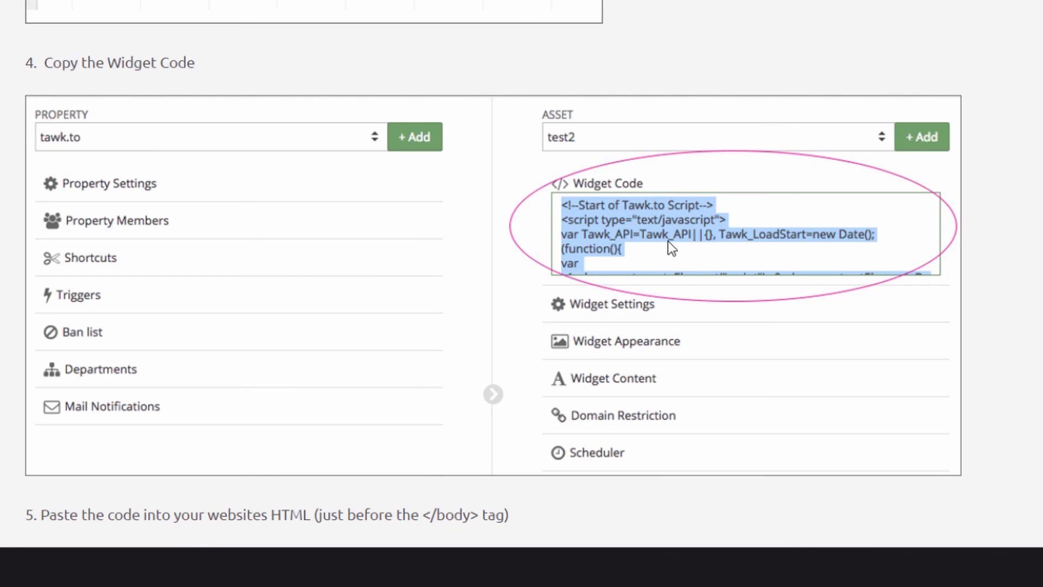
mouse_move(448, 512)
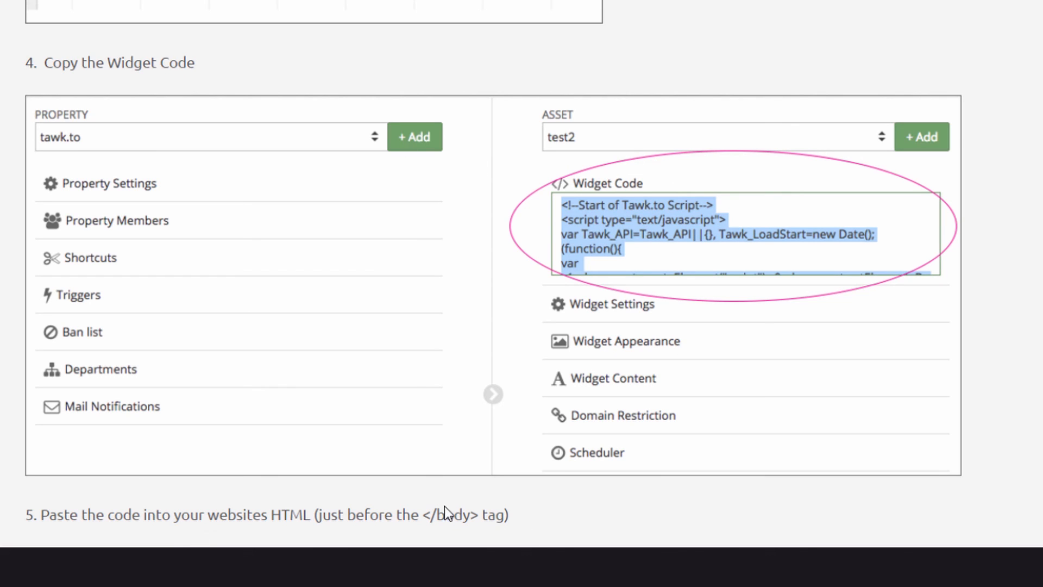
double_click(449, 514)
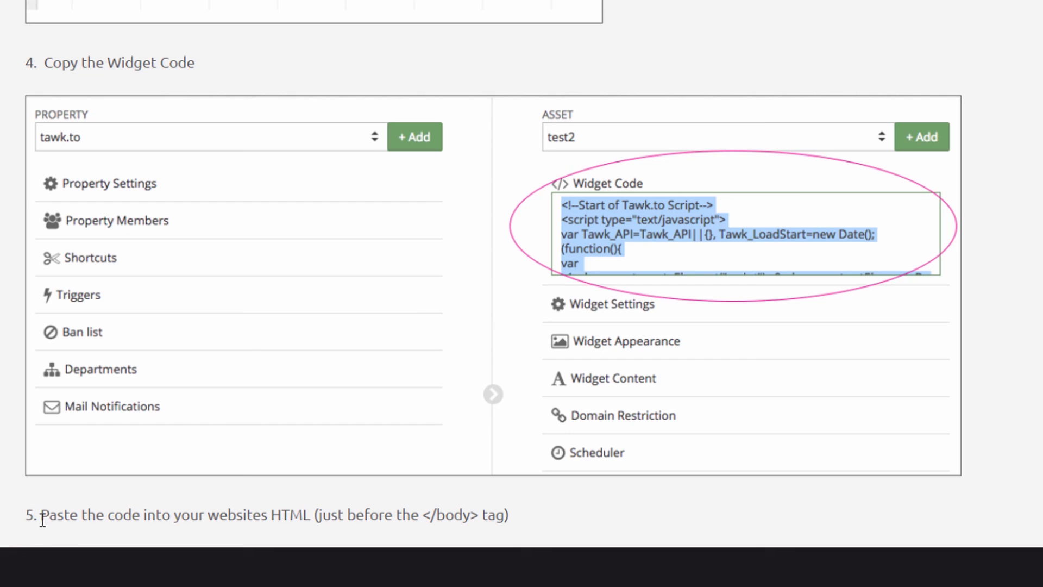
left_click_drag(48, 514, 303, 514)
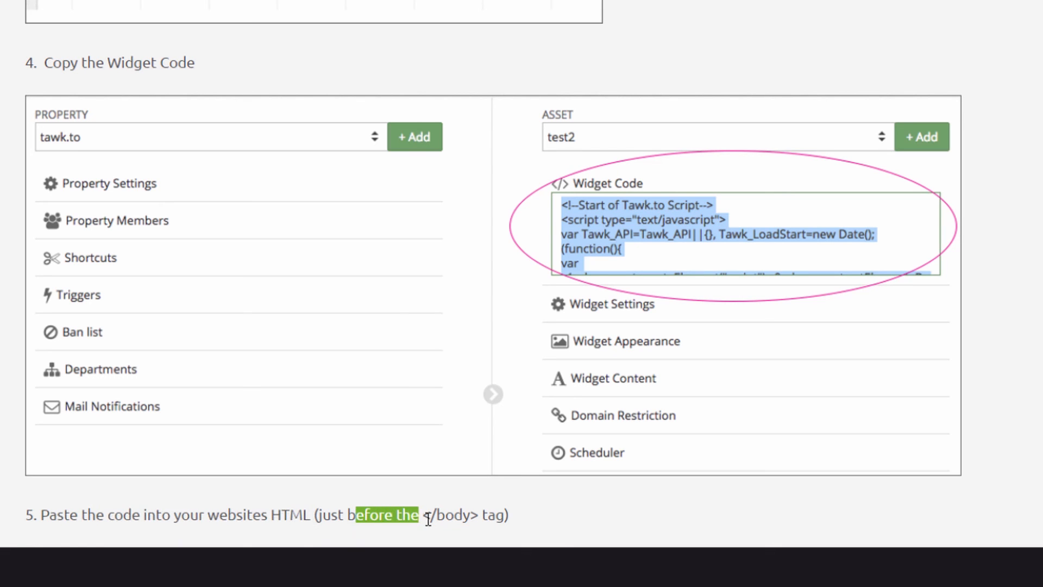
left_click(512, 518)
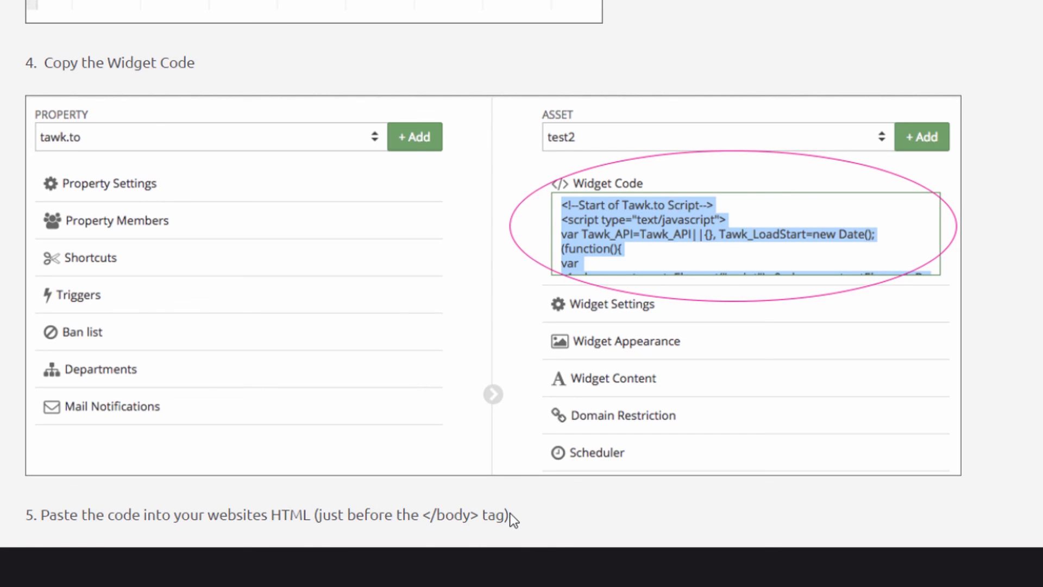
left_click(193, 23)
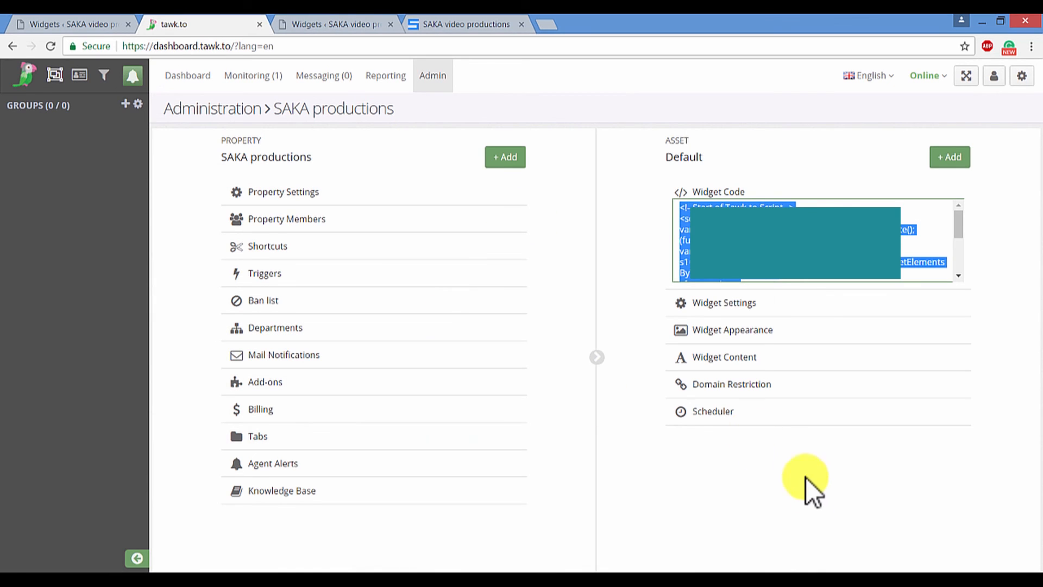
- Set the widget bubble to the red hand-held LET'S CHAT gallery image and save
left_click(732, 329)
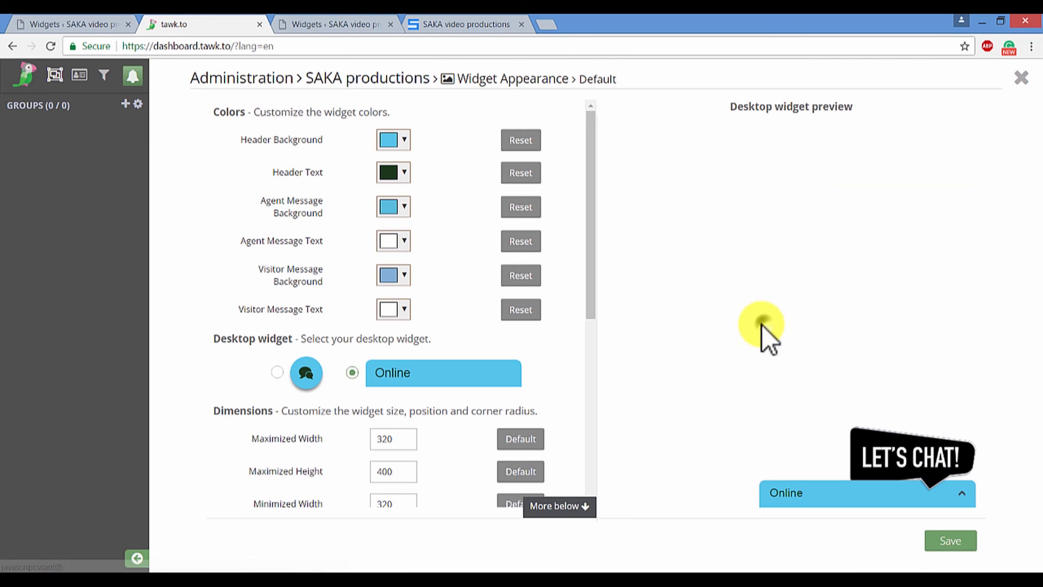
mouse_move(881, 472)
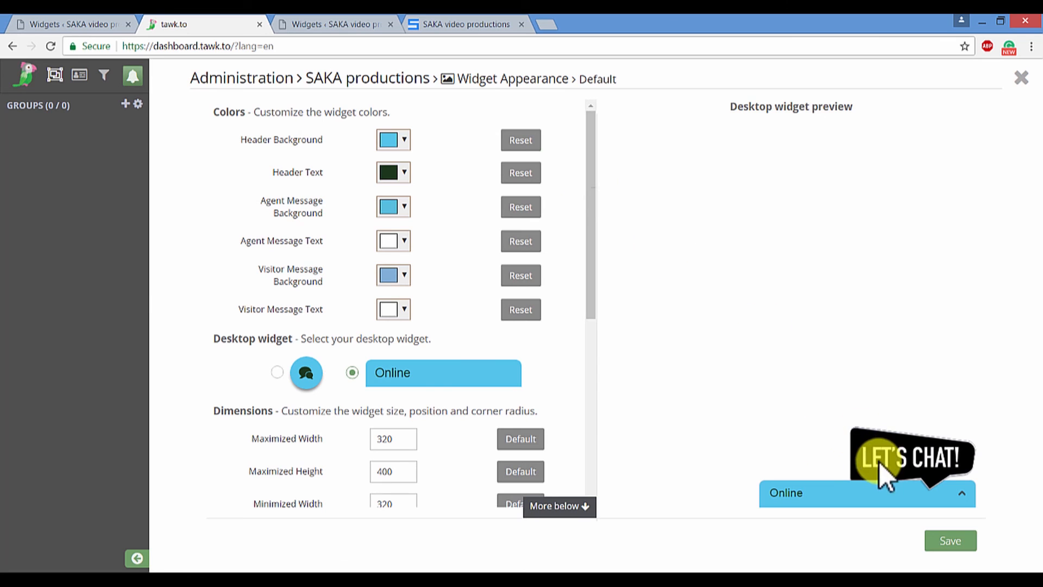
scroll("down", 3)
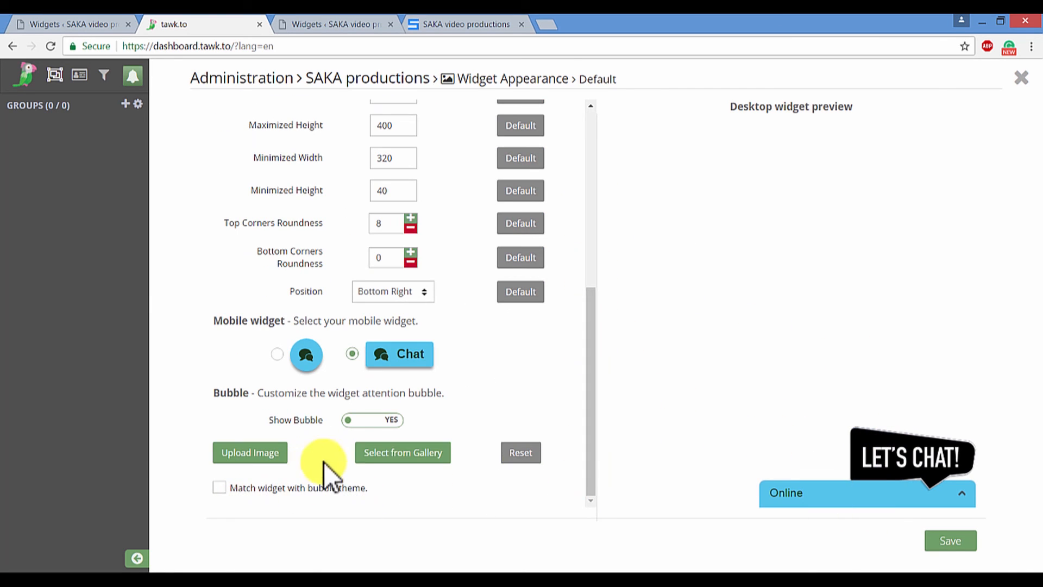
left_click(401, 452)
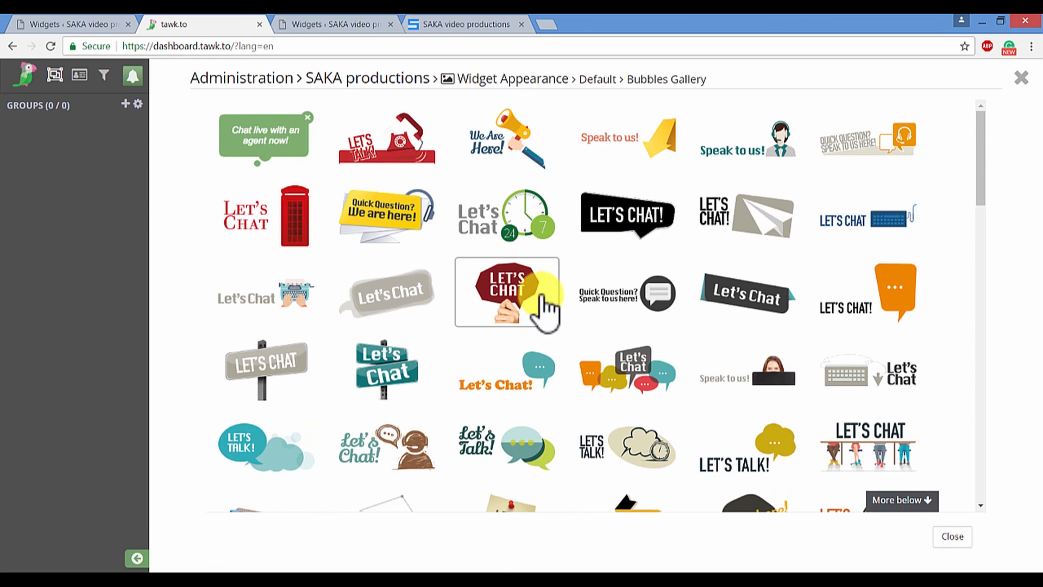
left_click(506, 291)
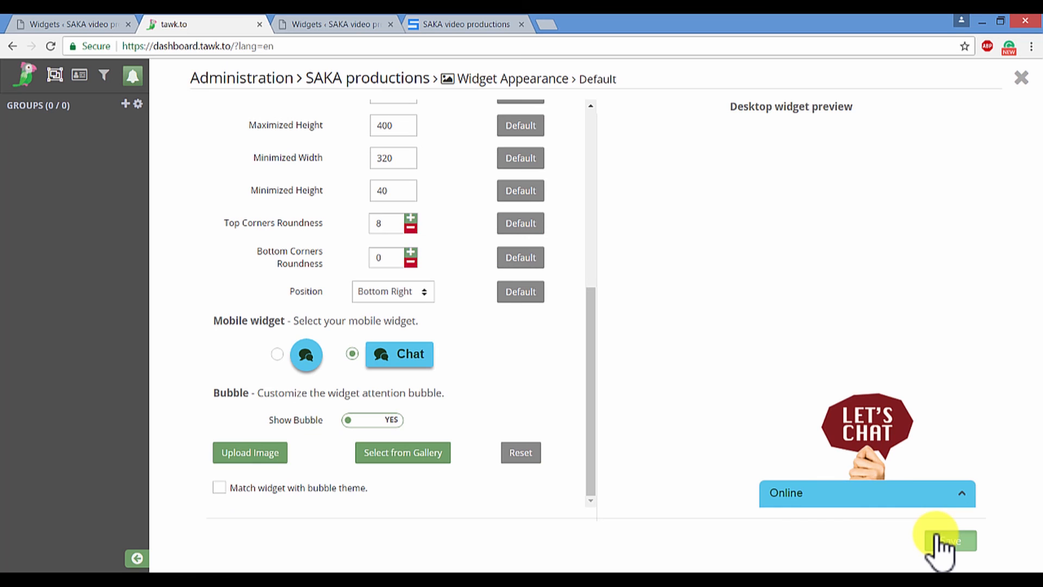
left_click(949, 540)
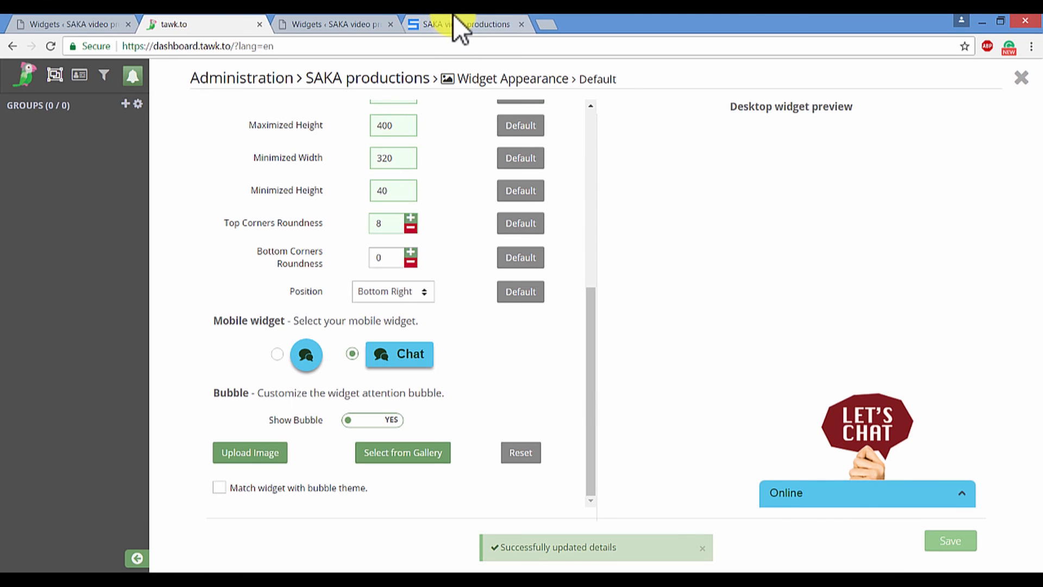
left_click(466, 24)
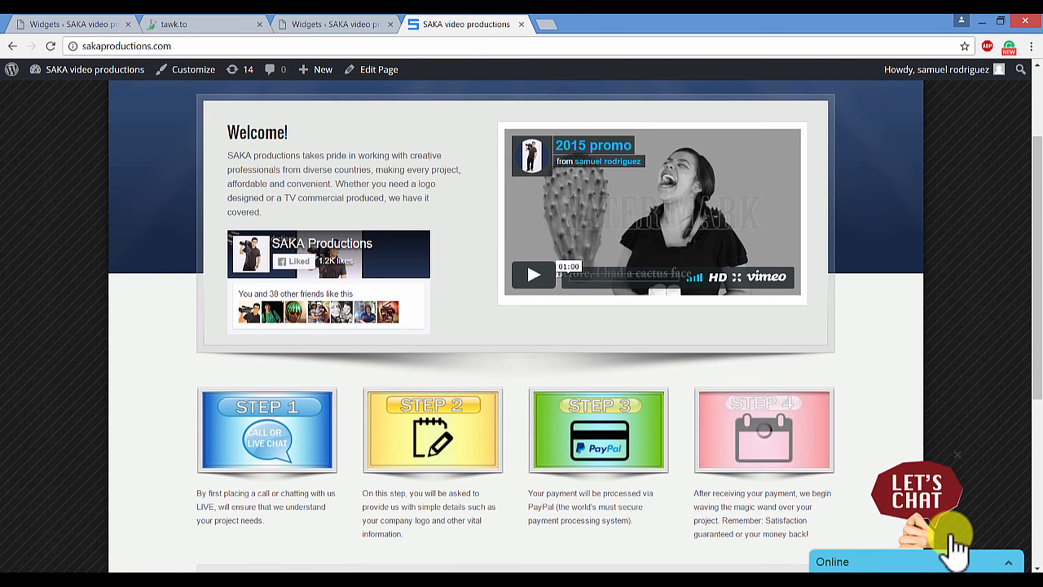
- Send the test message 'Hey I need help' from the site's chat widget and view it in tawk.to
left_click(914, 492)
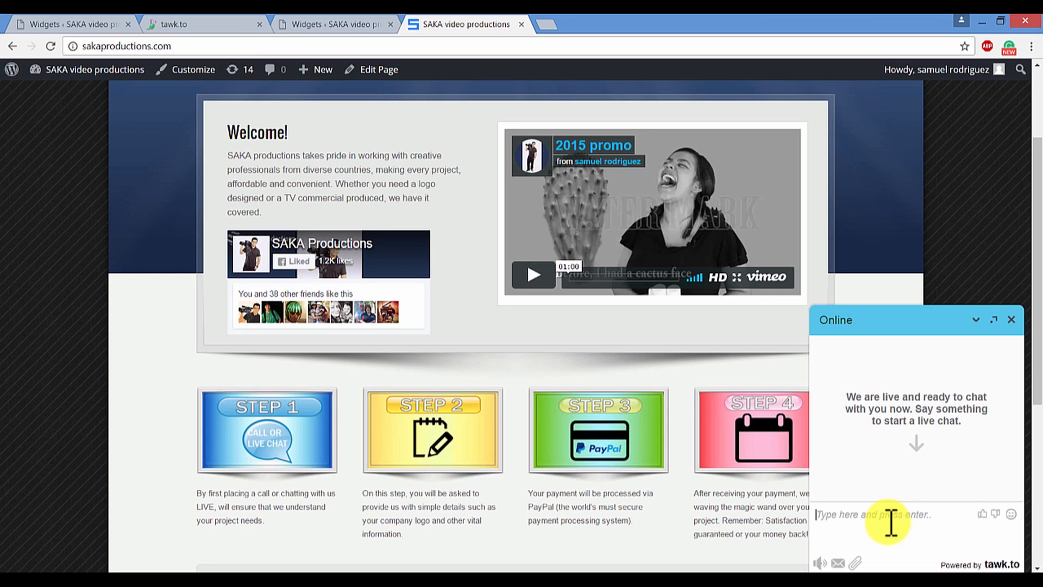
type("Hey")
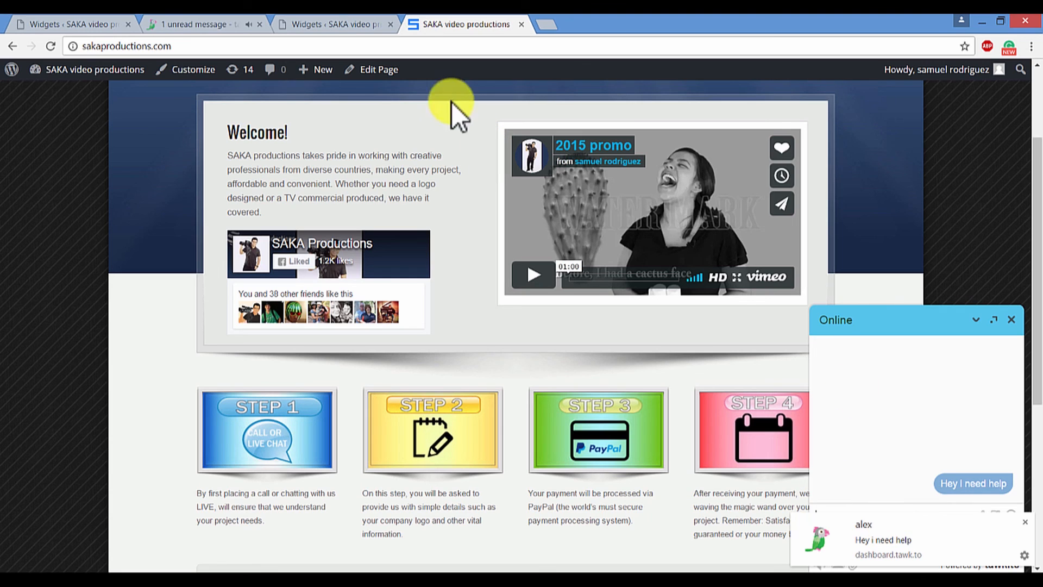
left_click(193, 24)
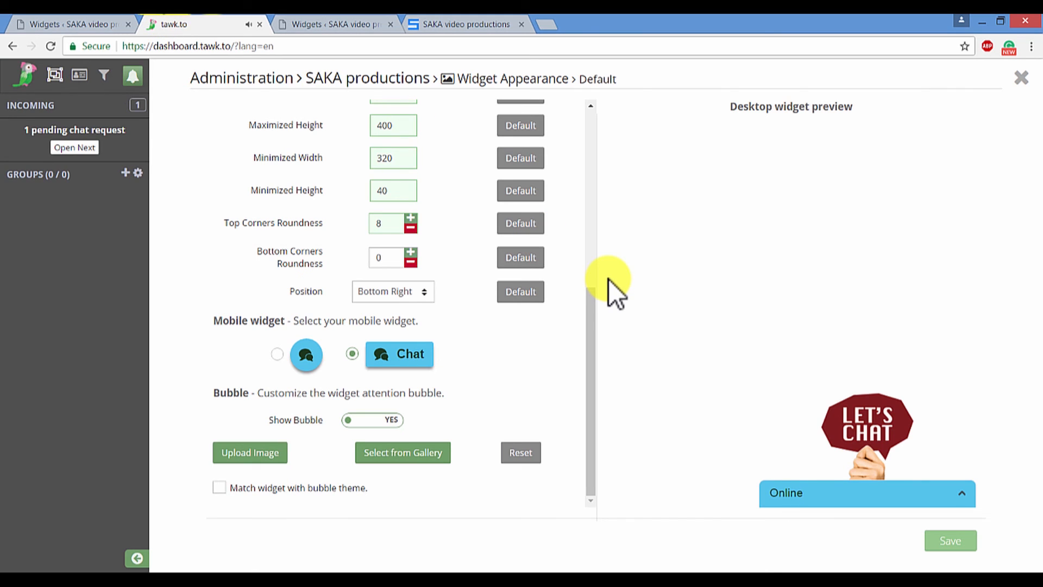